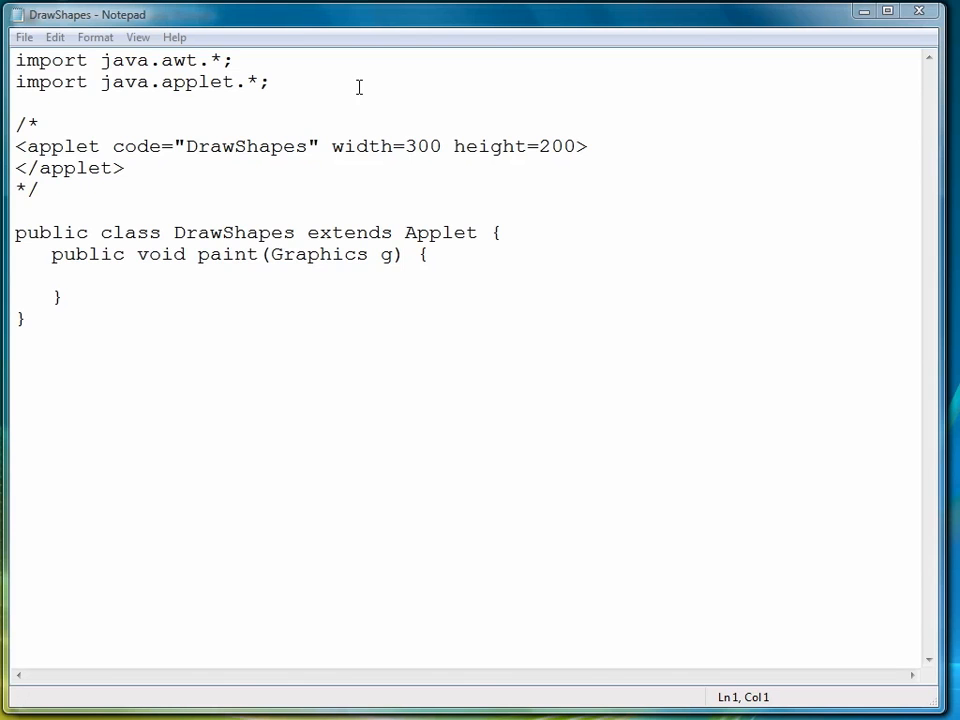
mouse_move(174, 223)
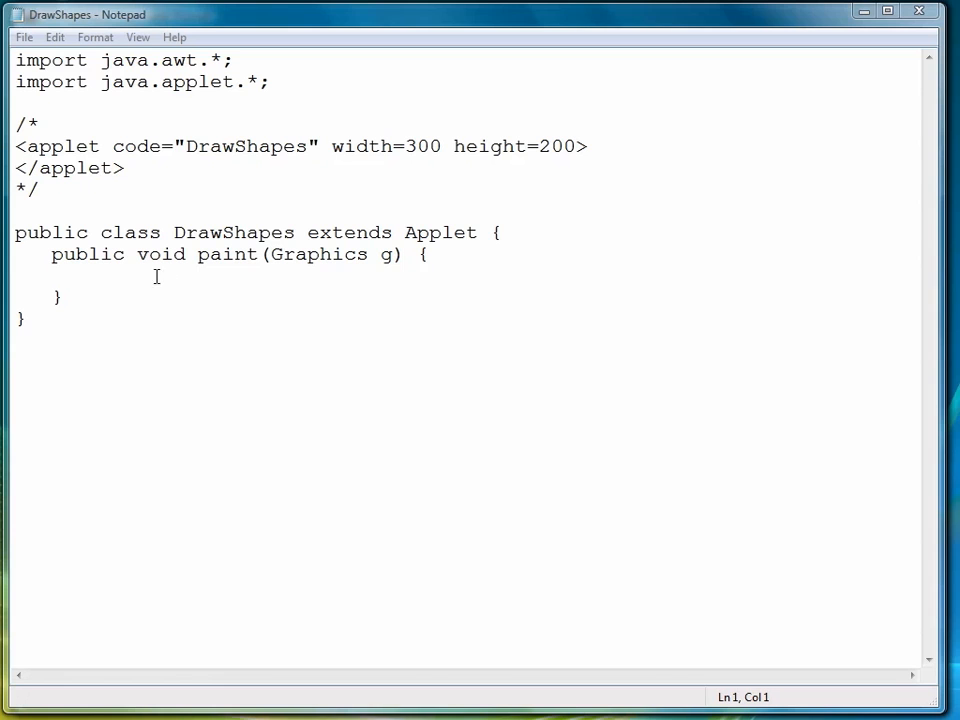
Declare int x1 = 30 and int y1 = 30 inside the paint method
left_click(155, 277)
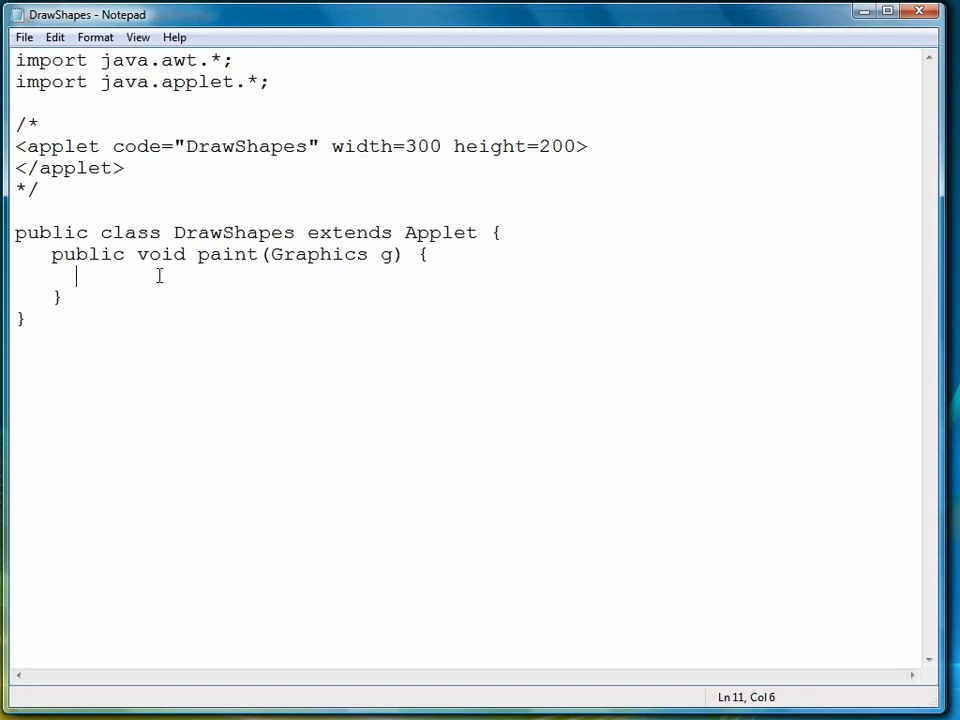
type("int x1 =")
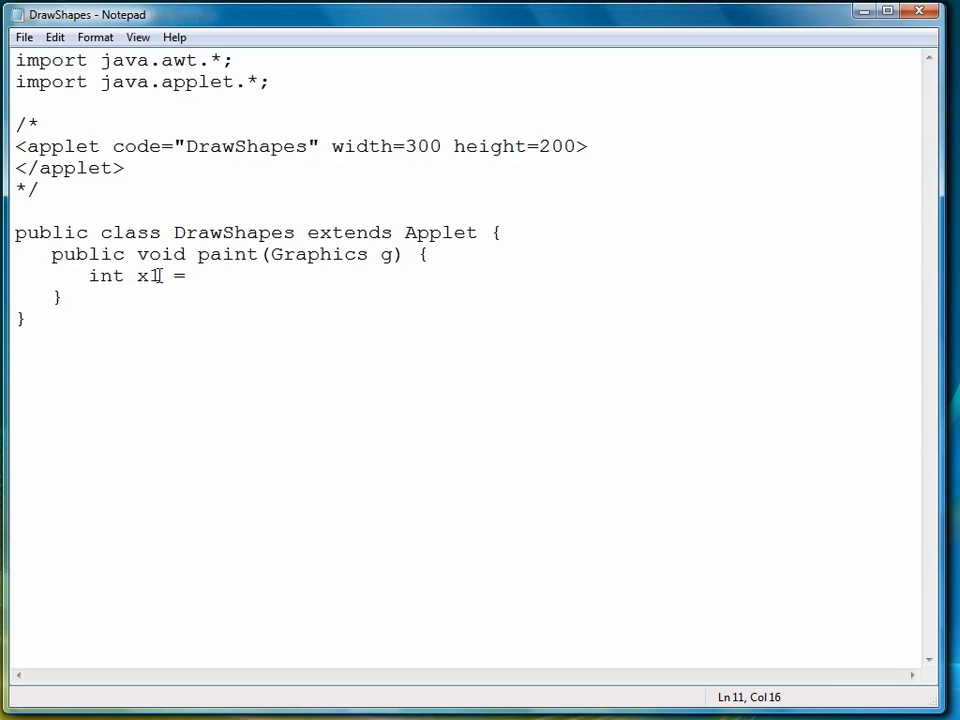
type("30;")
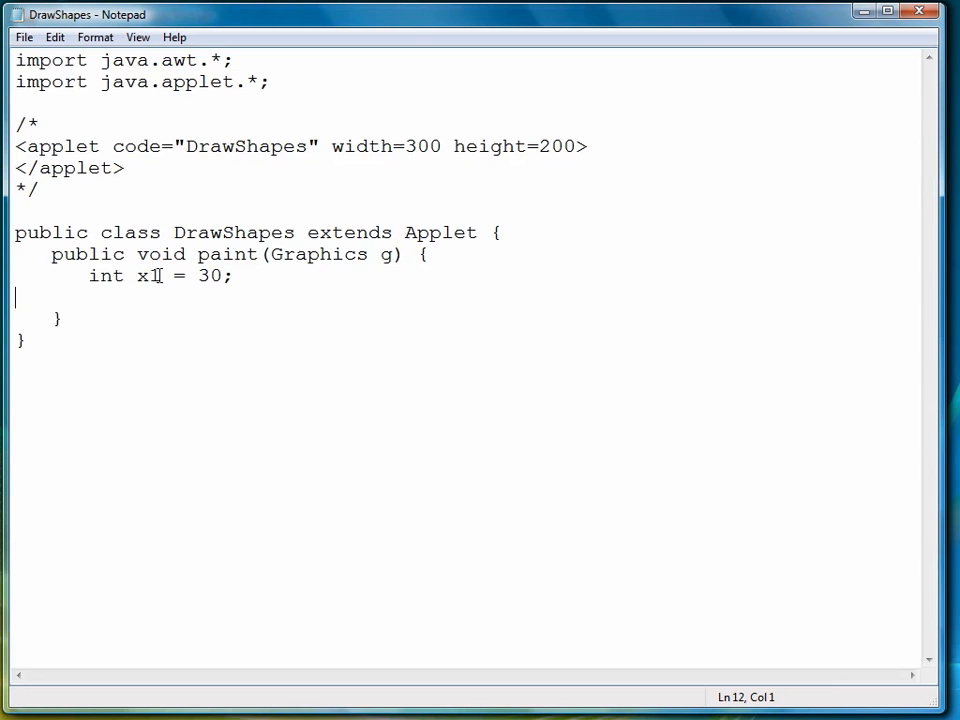
type("int y1 =")
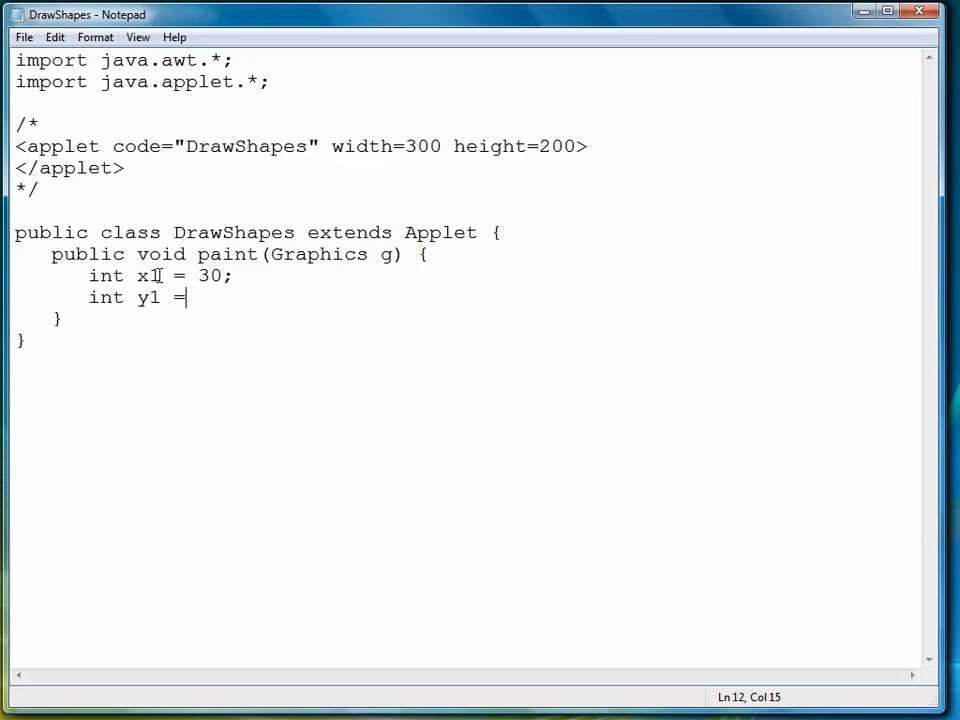
type("30;")
type("int y2 = 50;")
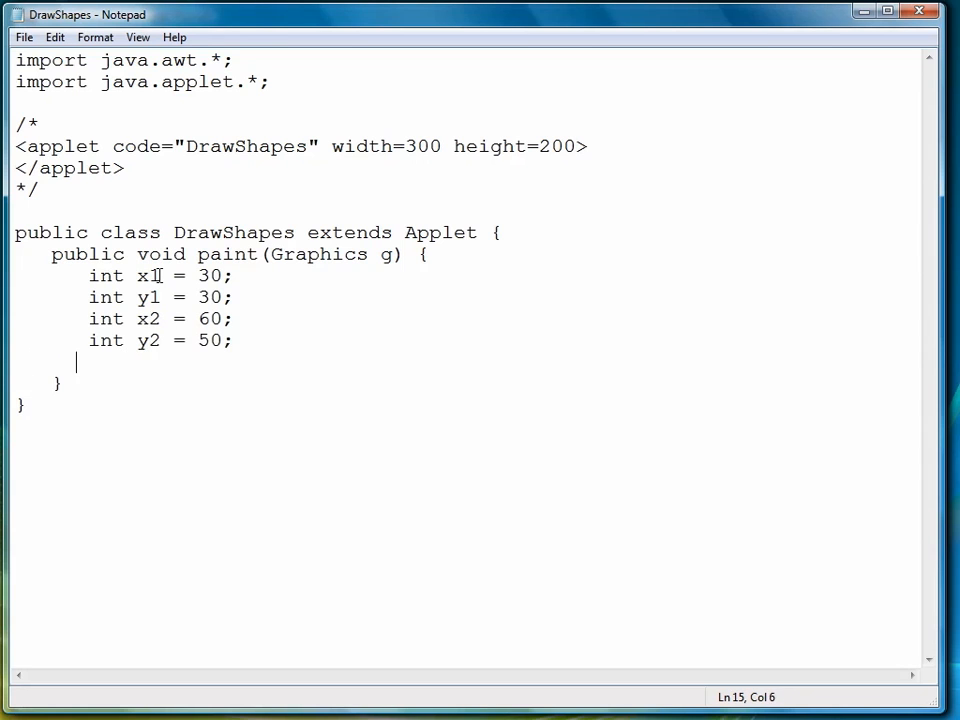
Add g.drawRect(x1,y1,x2,y2); to draw the rectangle
type("g.drawRec")
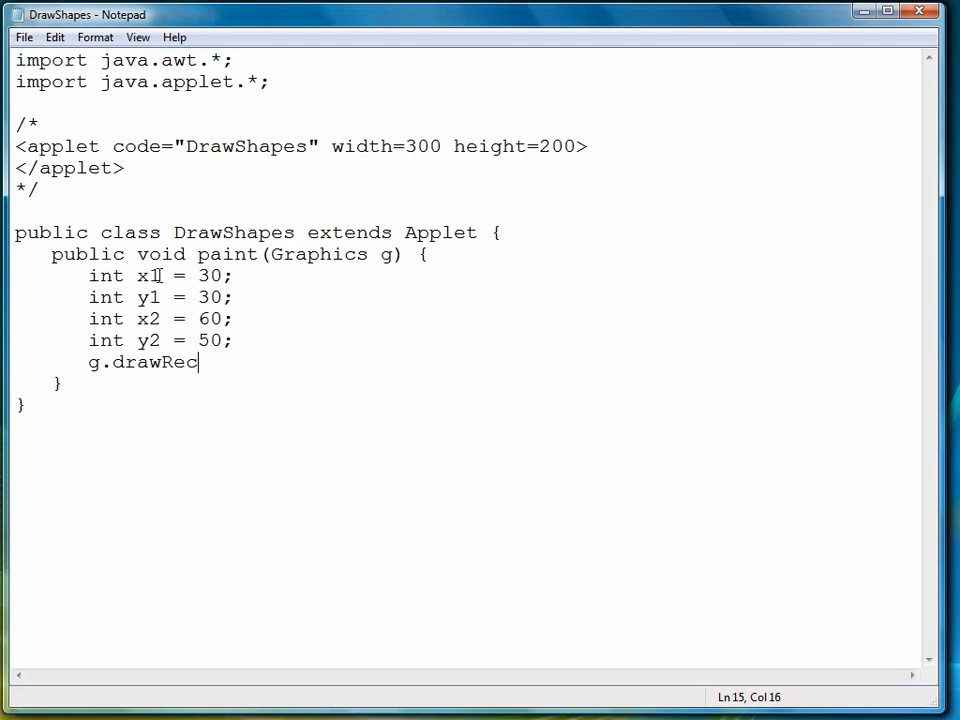
type("t(")
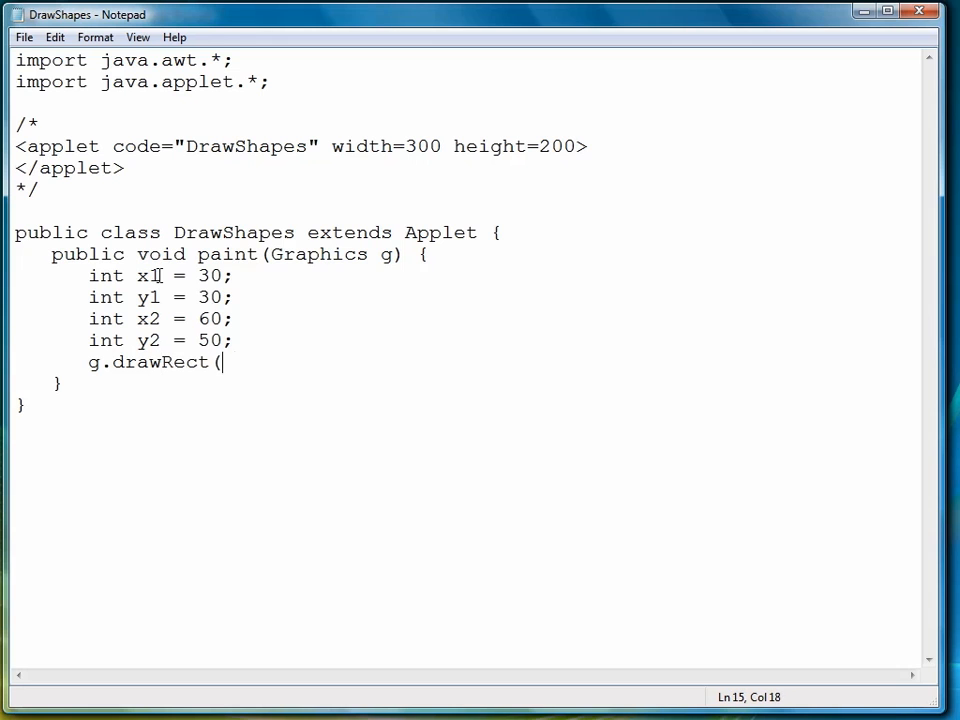
type("x1,y1,x2")
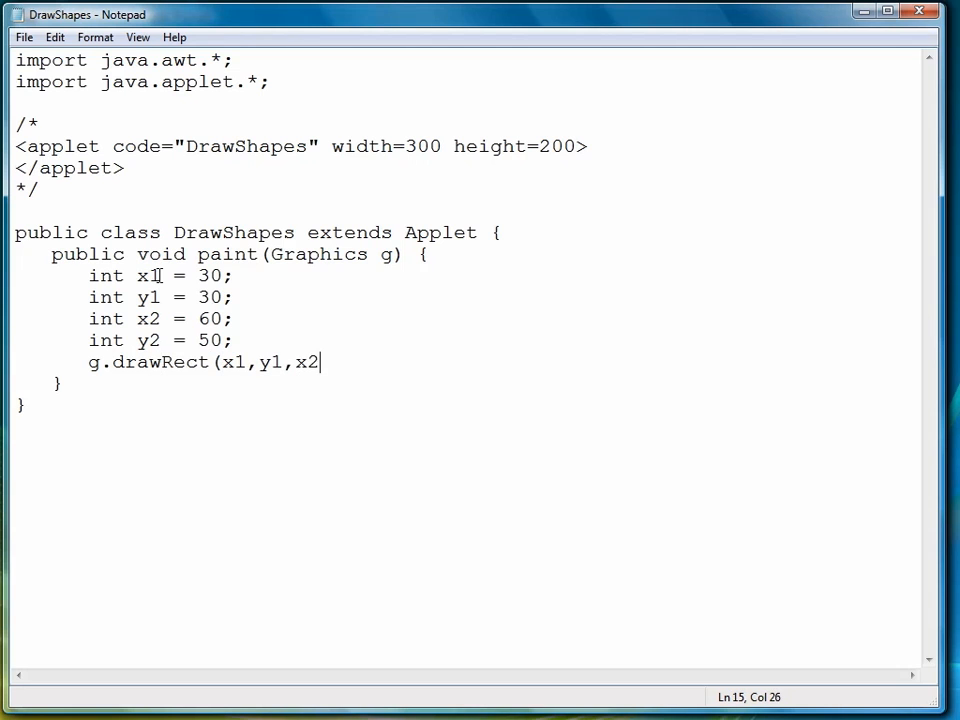
type(",y2);")
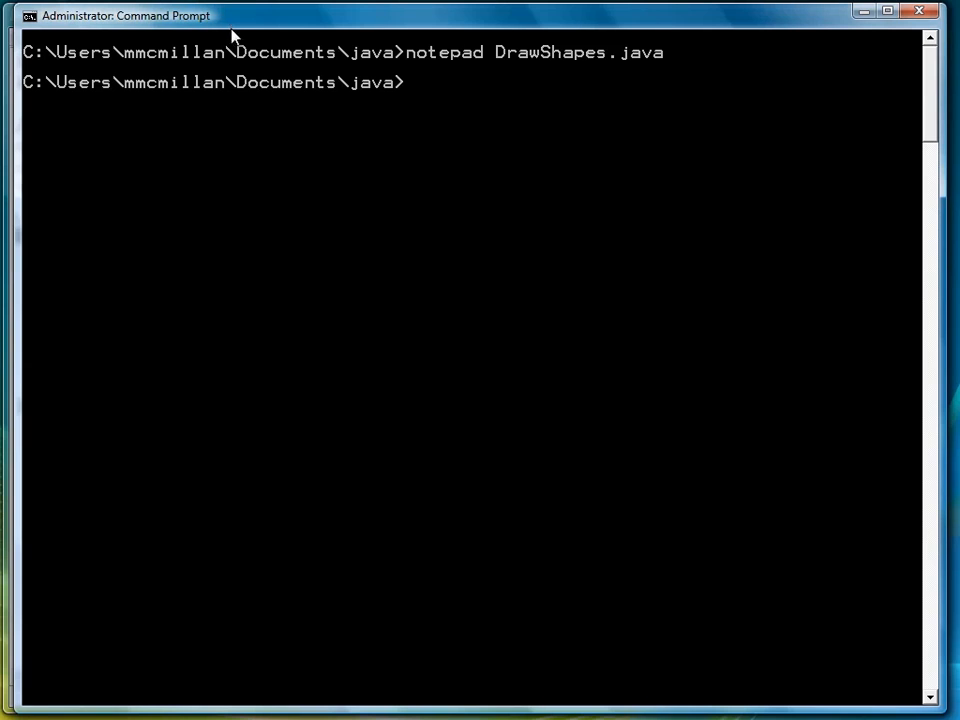
Compile DrawShapes.java, view the rectangle in Applet Viewer, then close the viewer
type("javac")
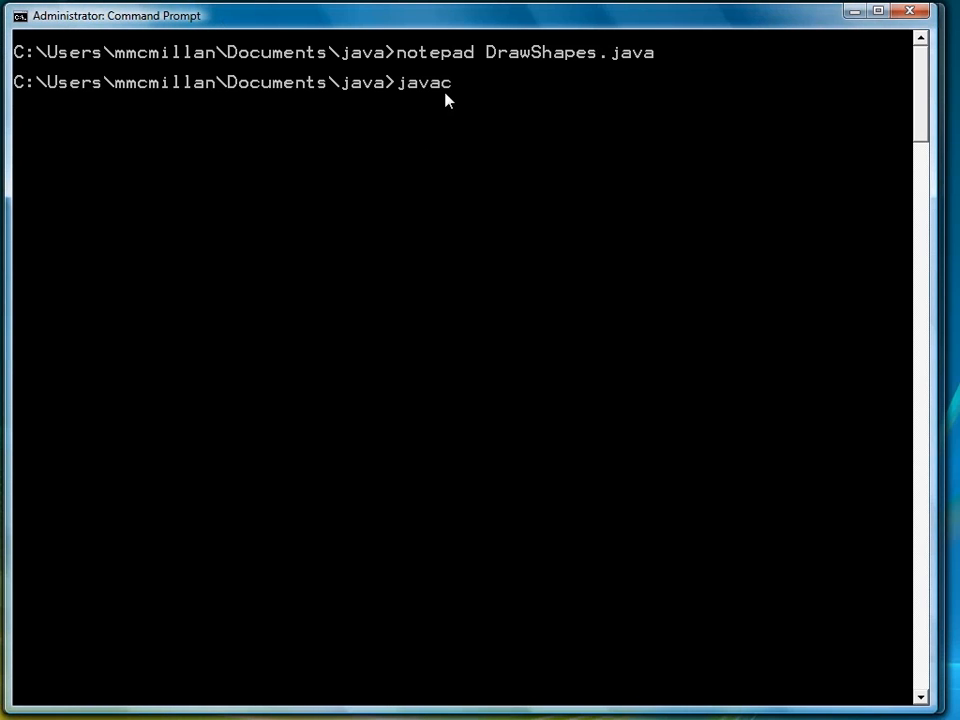
type("DrawShapes.java")
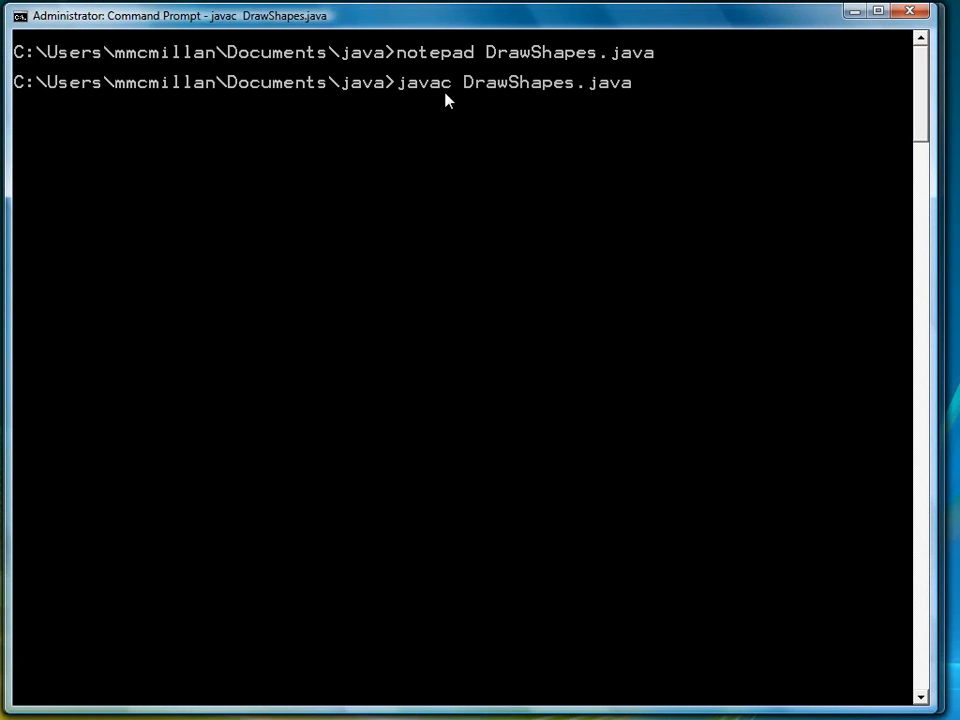
type("appletviewer DrawShapes.java")
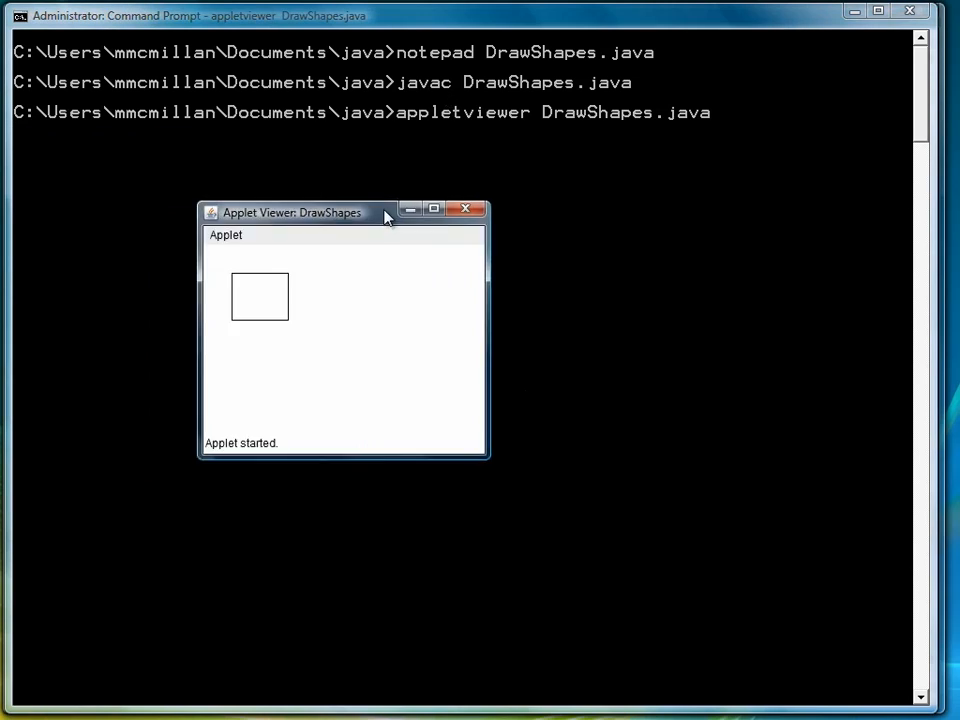
left_click_drag(292, 212, 322, 80)
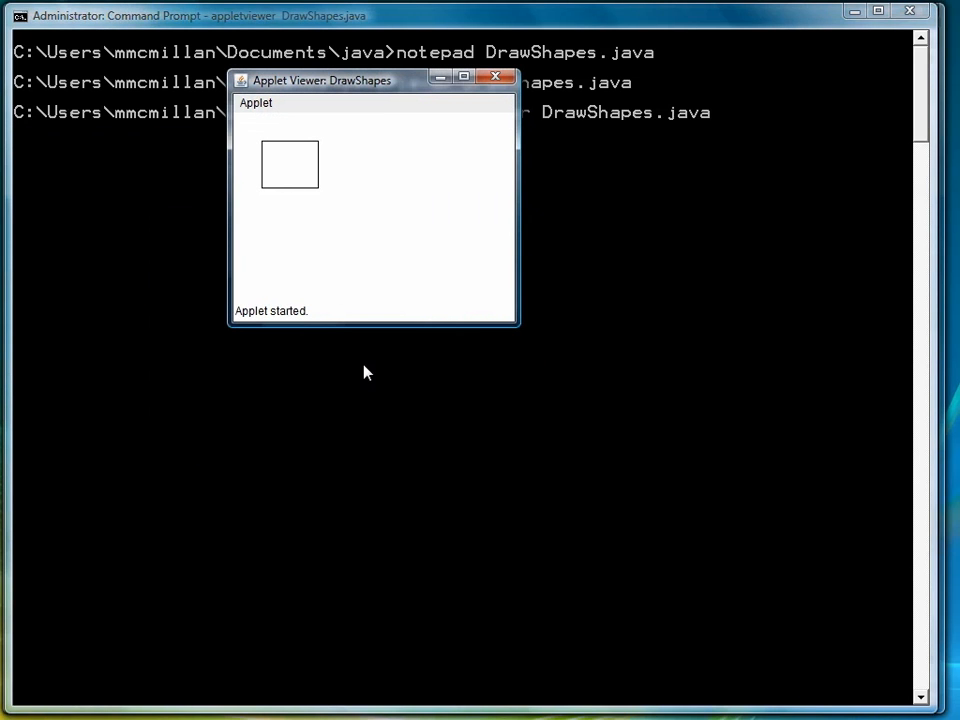
left_click(495, 76)
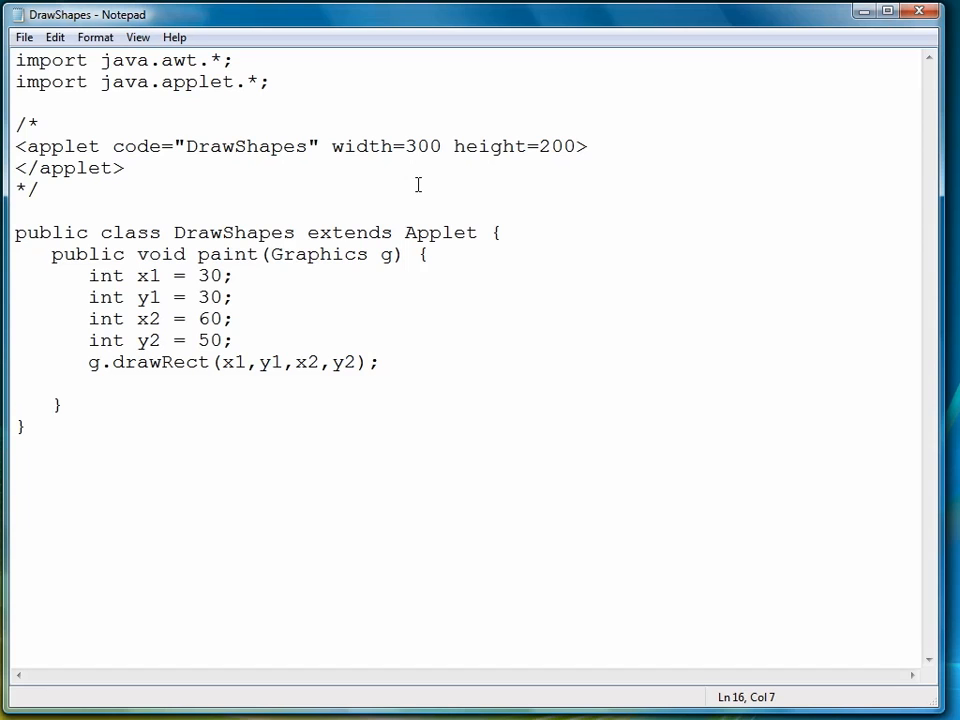
Reassign the coordinates to x1 = 80, y1 = 80, x2 = 100, y2 = 100
type("x1 = 80;")
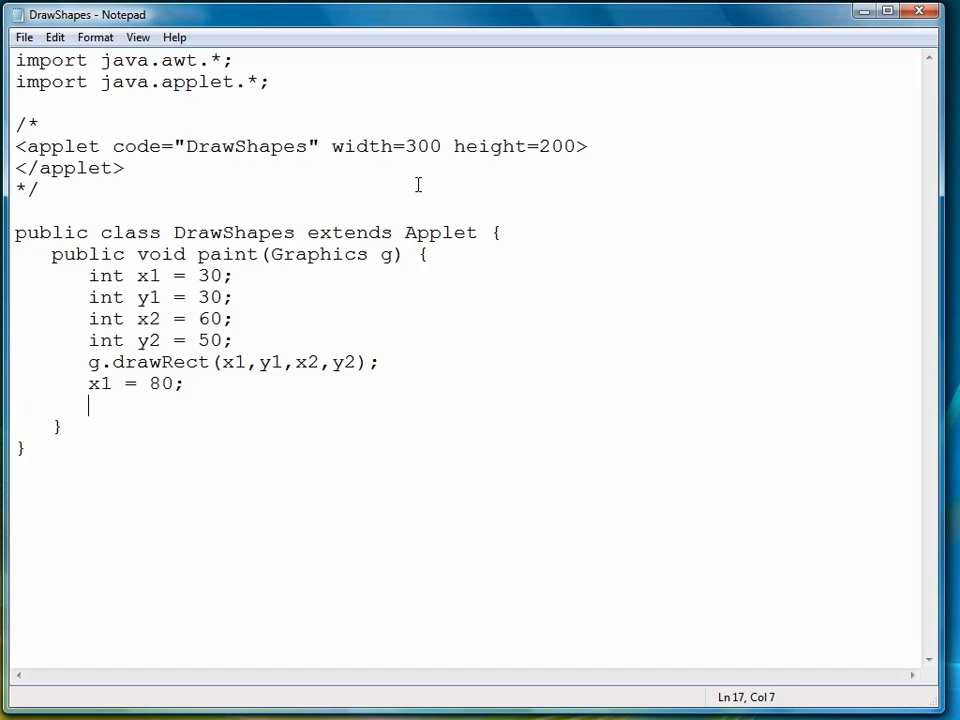
type("y1 = 80;")
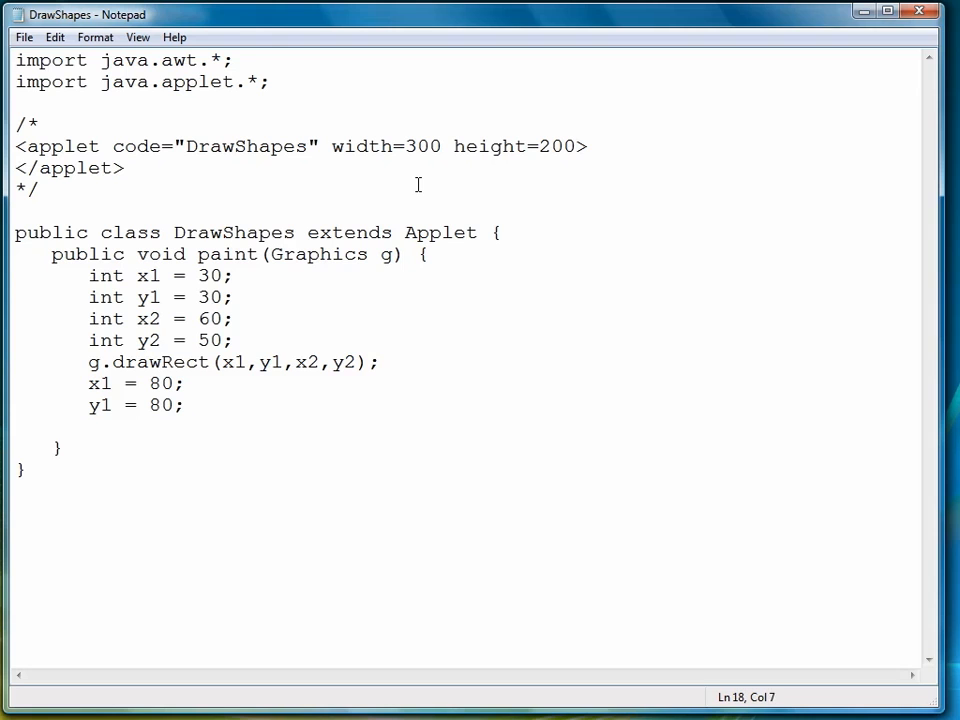
type("x2 = 100;")
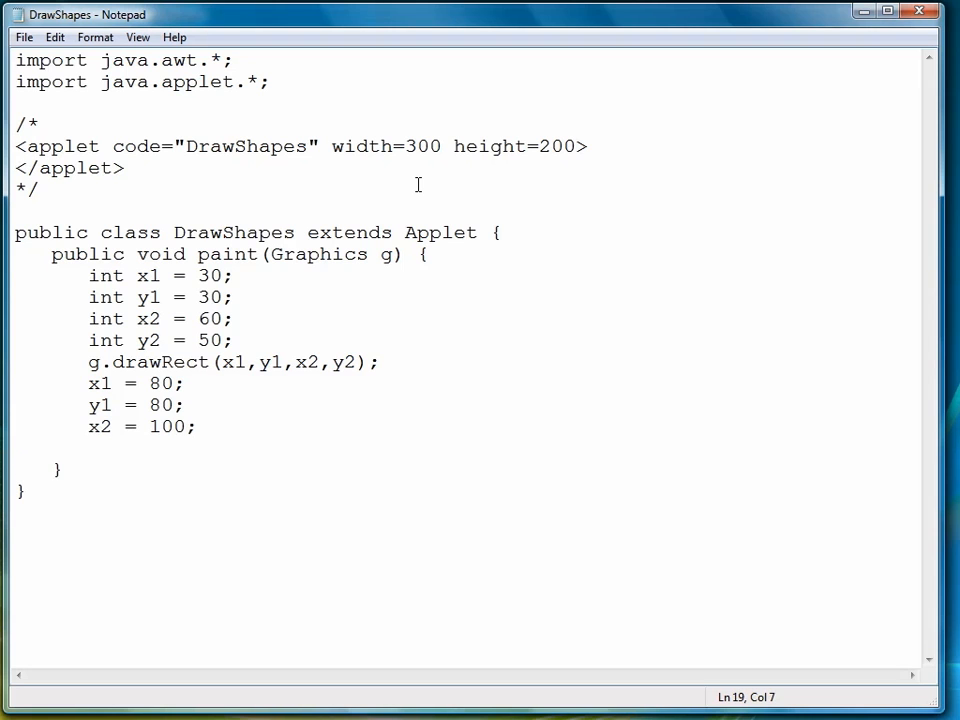
type("y2 = 100;")
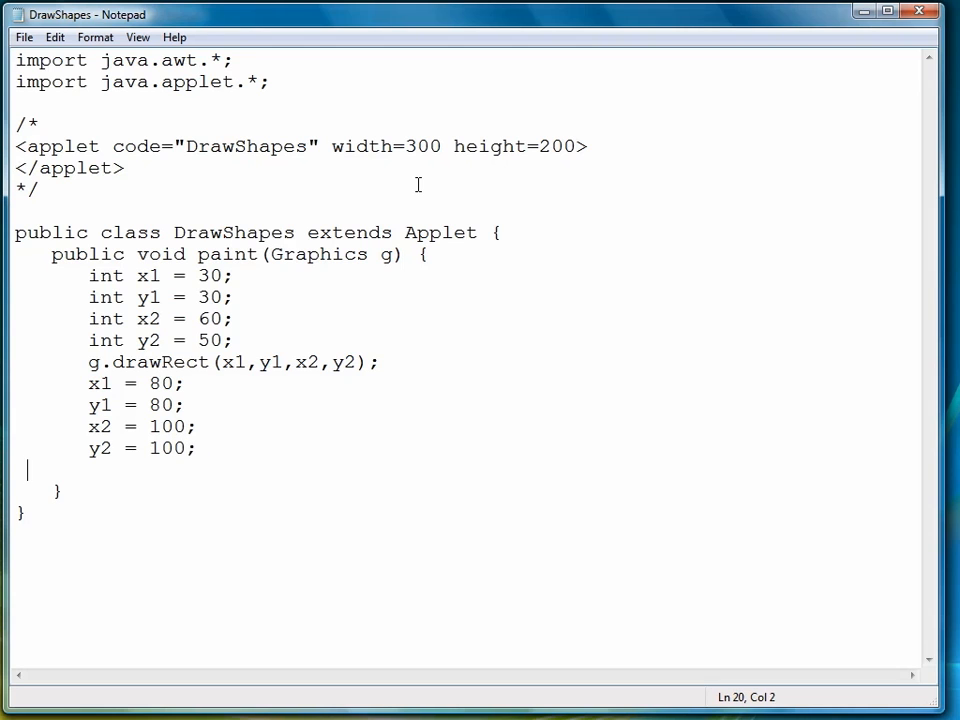
Add g.drawOval(x1,y1,x2,y2) to draw the circle and close Notepad
type("g.")
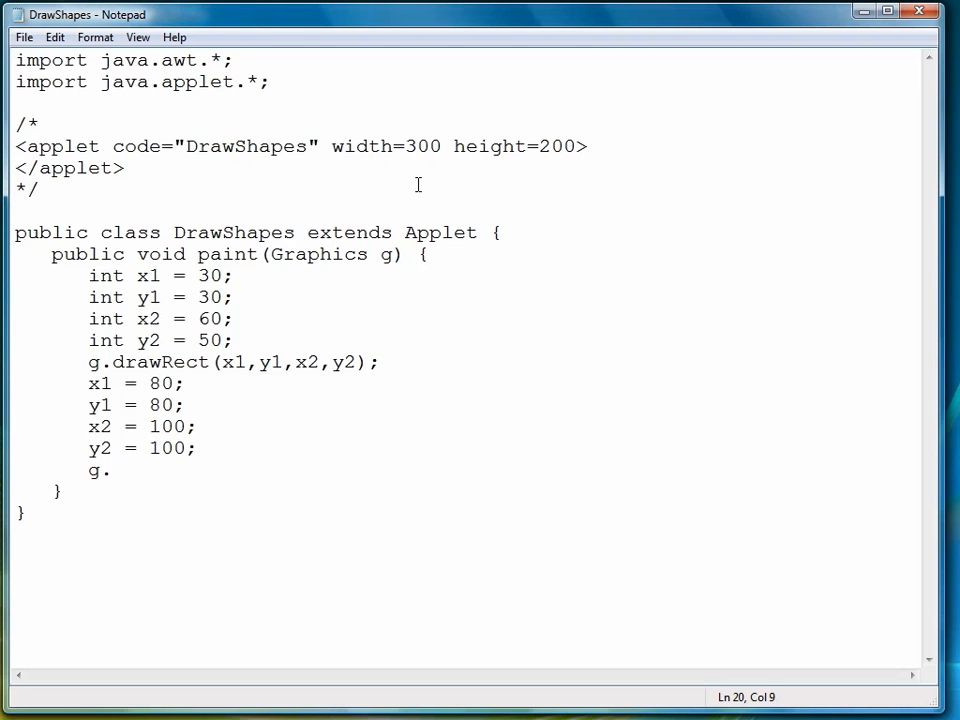
type("draw")
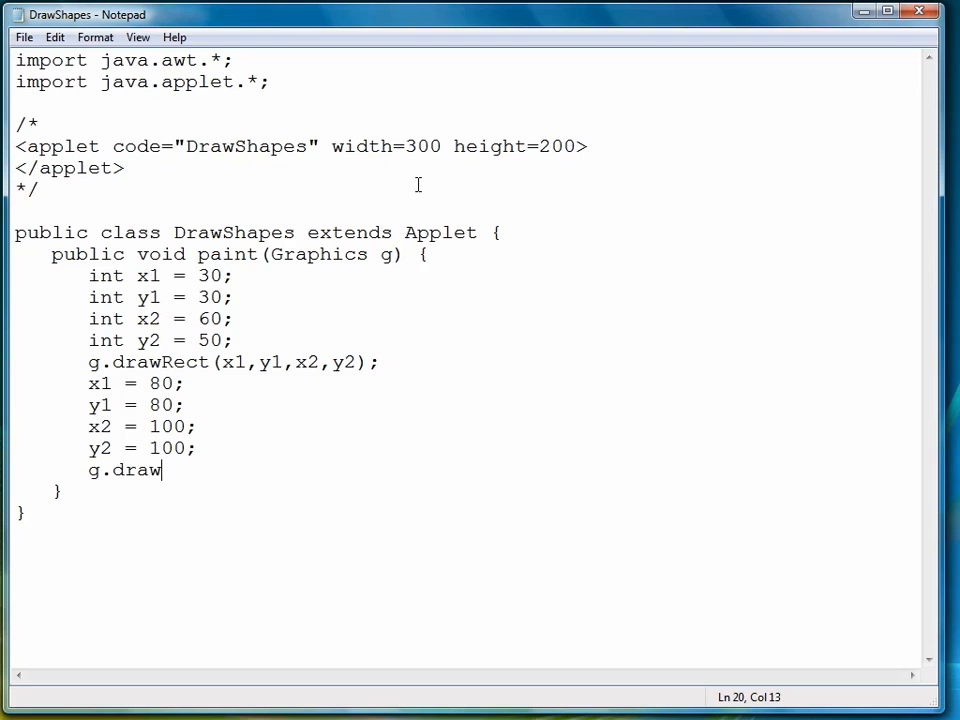
type("Oval(")
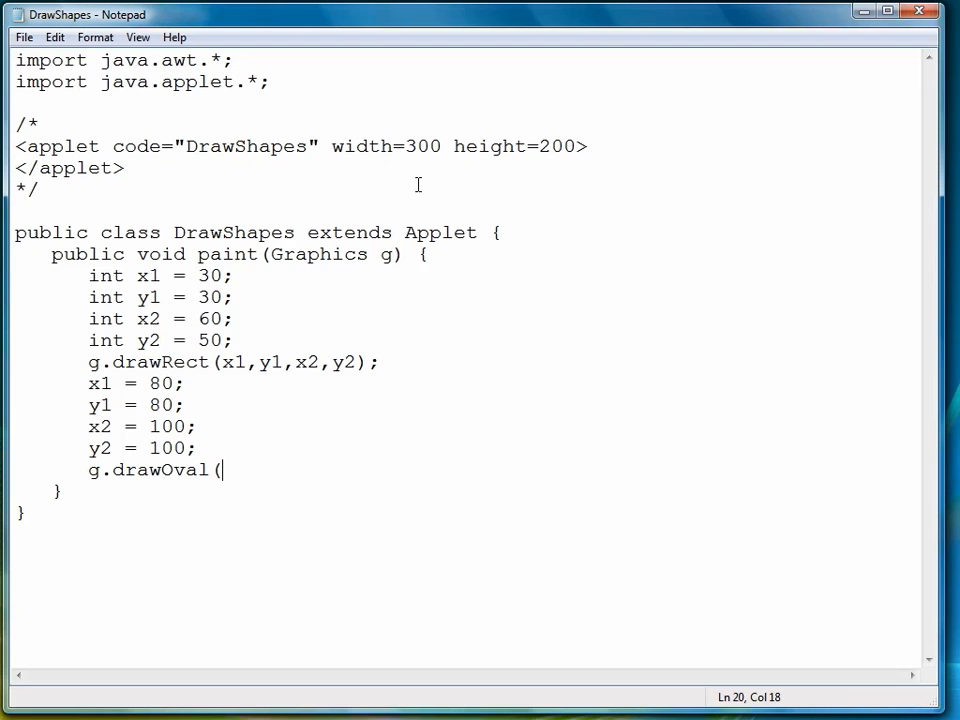
type("x")
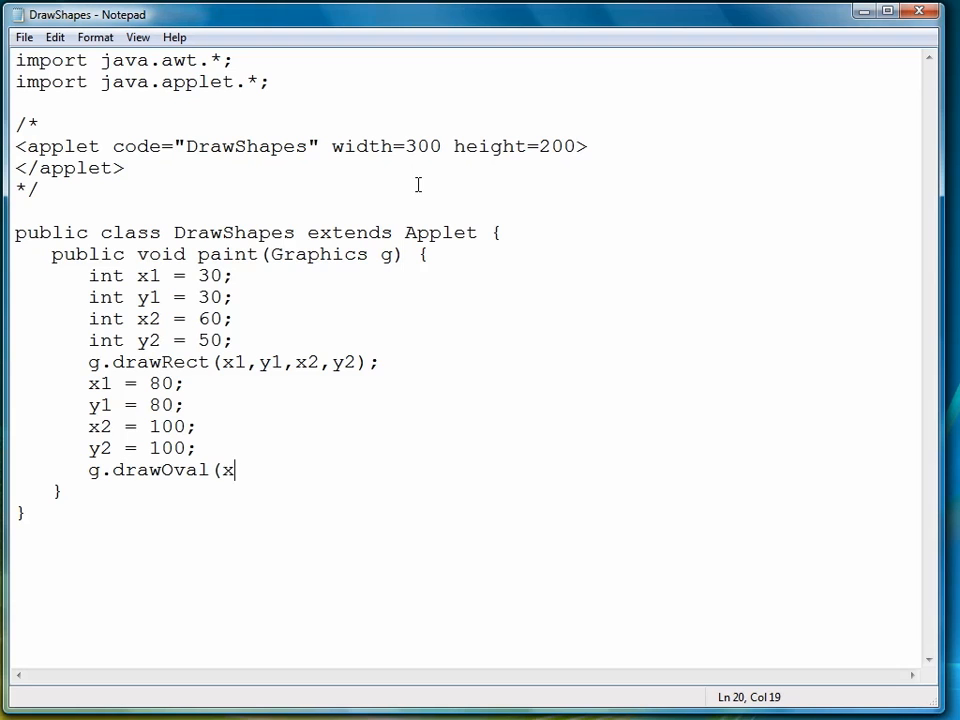
type("1,y1,x")
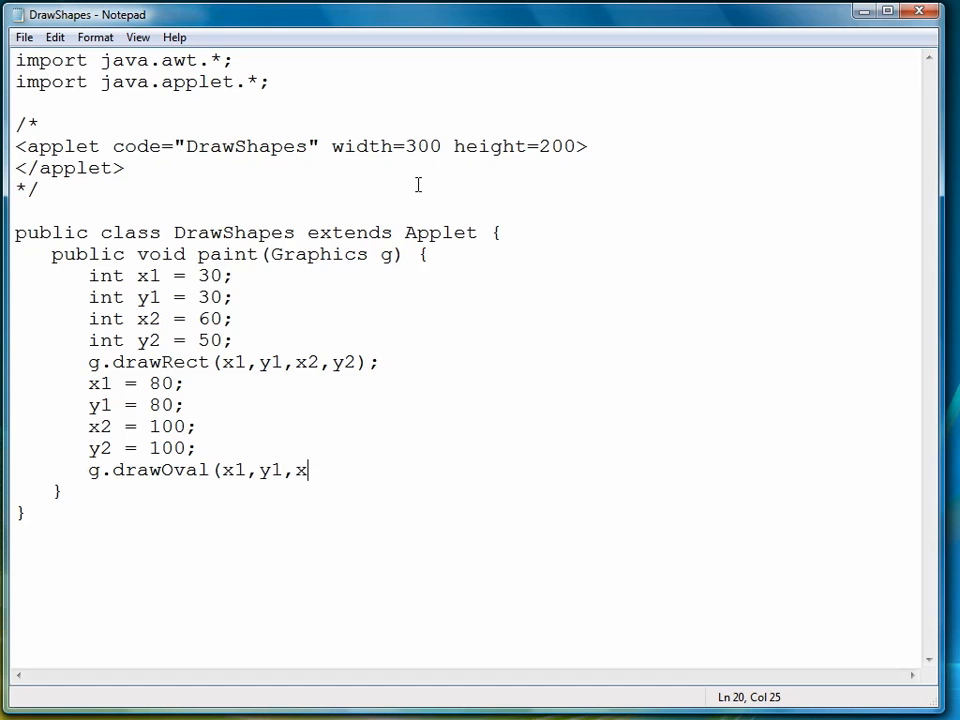
type("2,y2)")
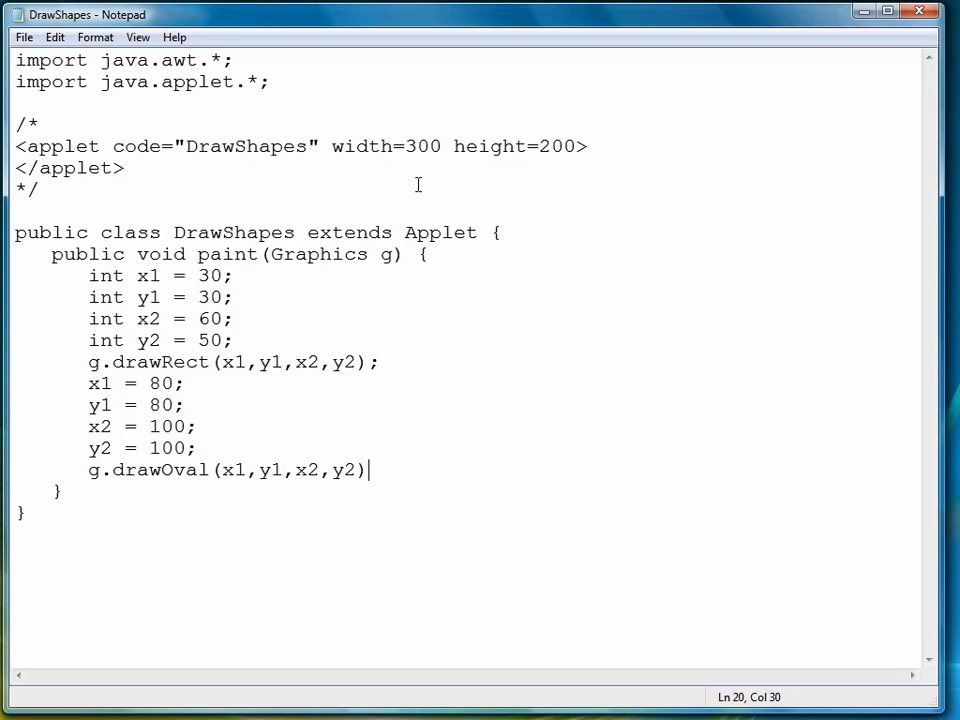
left_click(23, 37)
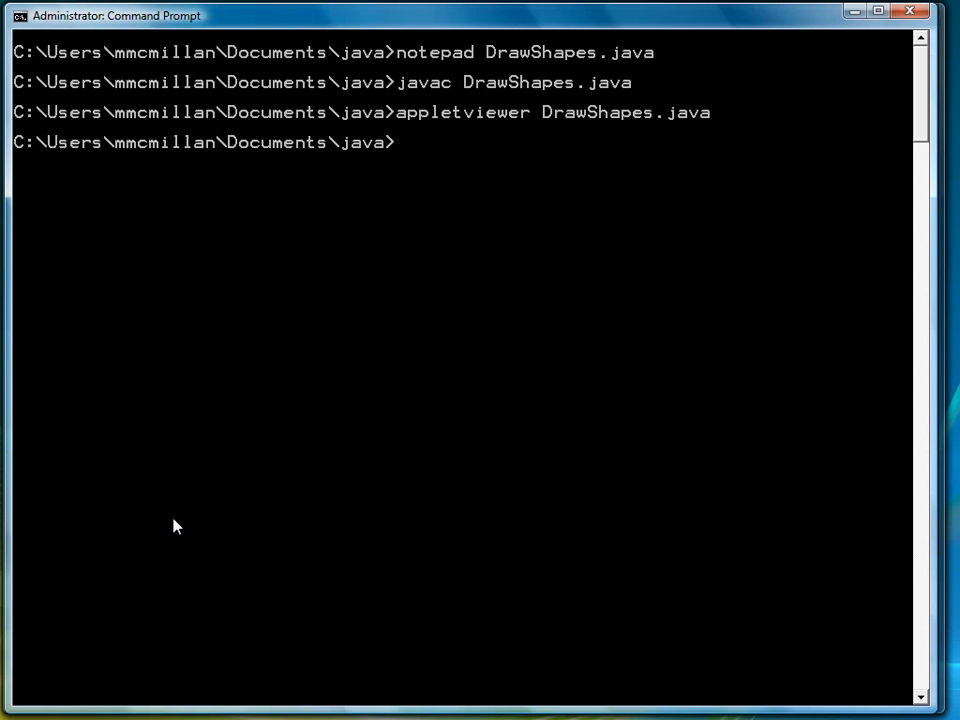
Recompile with javac, preview the rectangle and circle in appletviewer, then close it
type("javac DrawShapes.java")
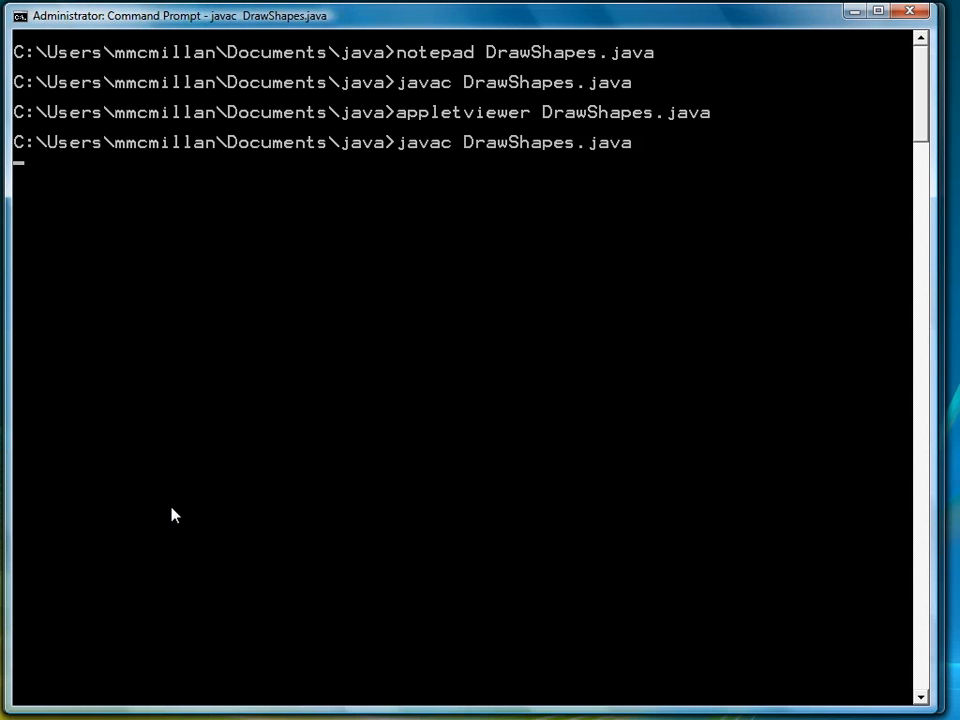
type("appletviewer DrawShapes.java")
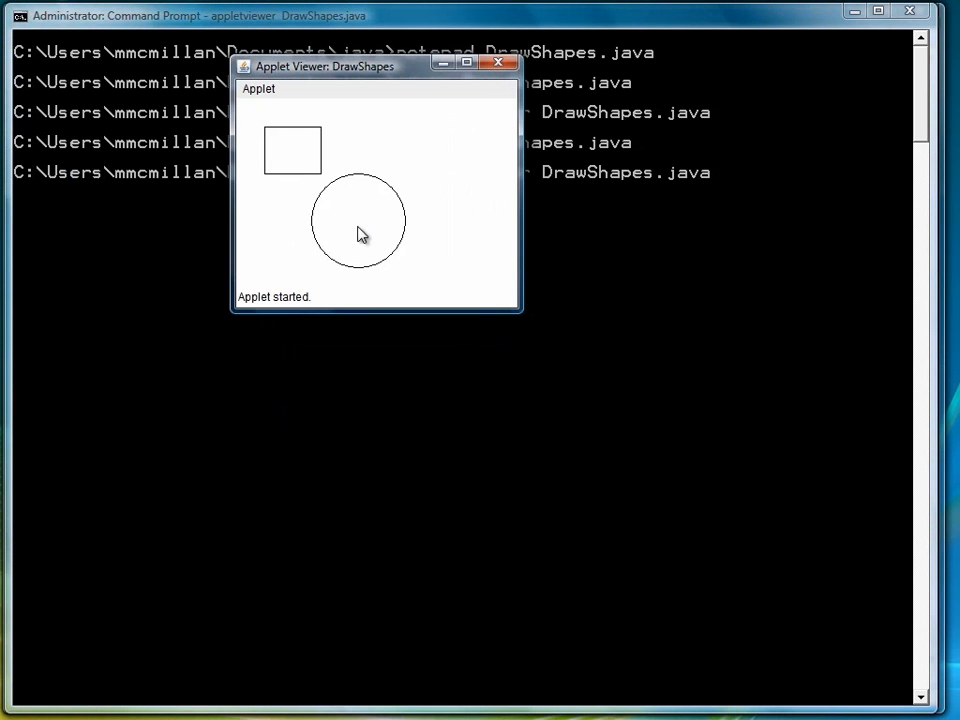
mouse_move(417, 196)
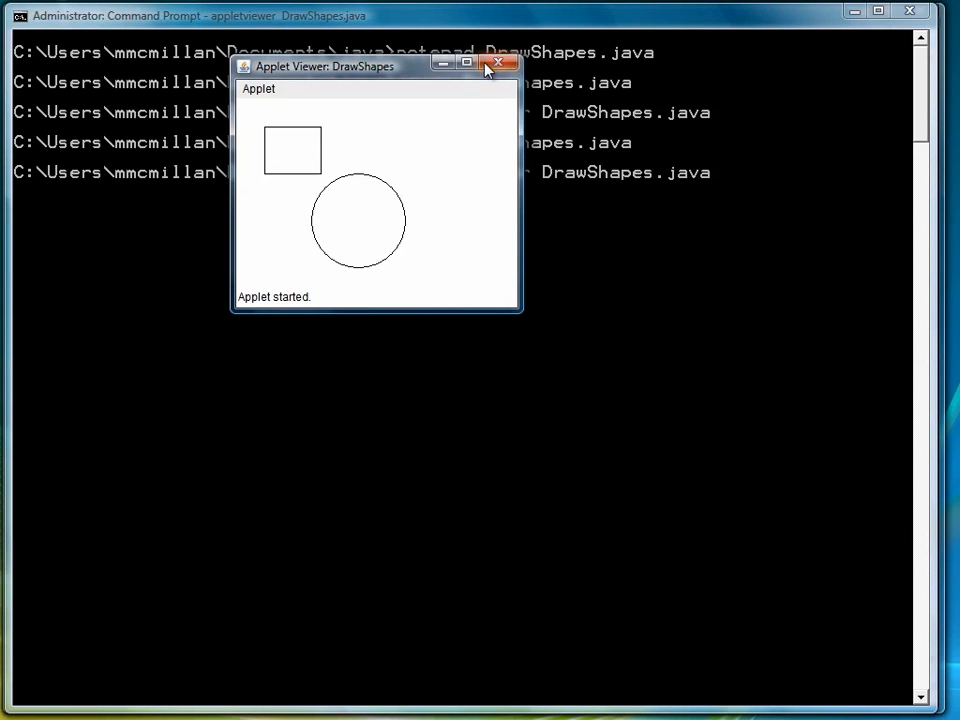
left_click(498, 63)
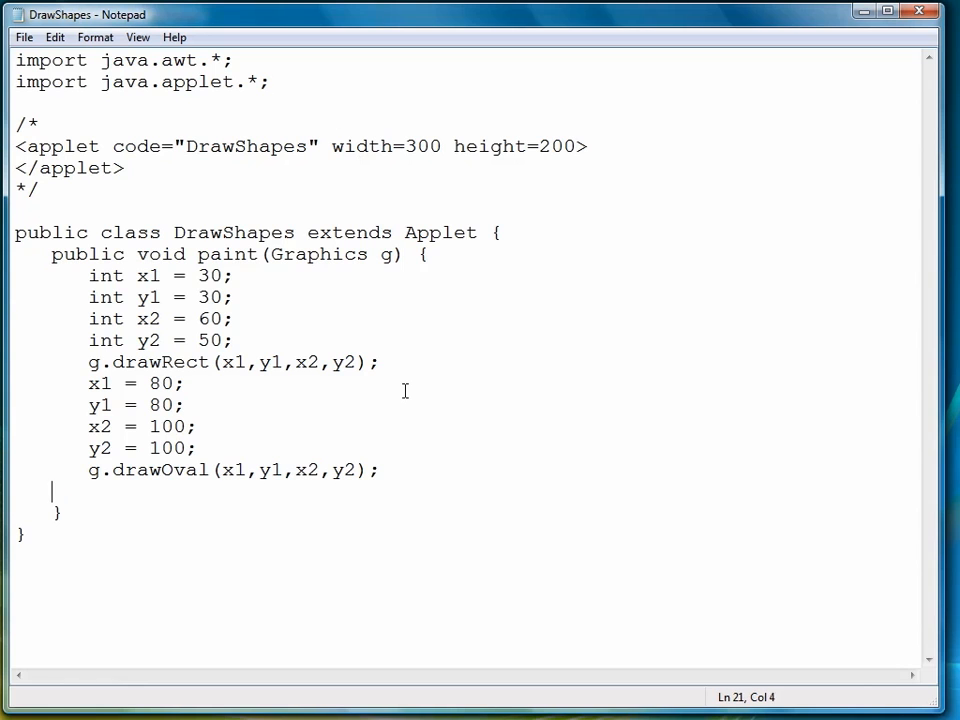
Reassign the coordinates to x1 = 200, y1 = 60, x2 = 60, y2 = 60
type("x1 = 200;")
type("y1 =")
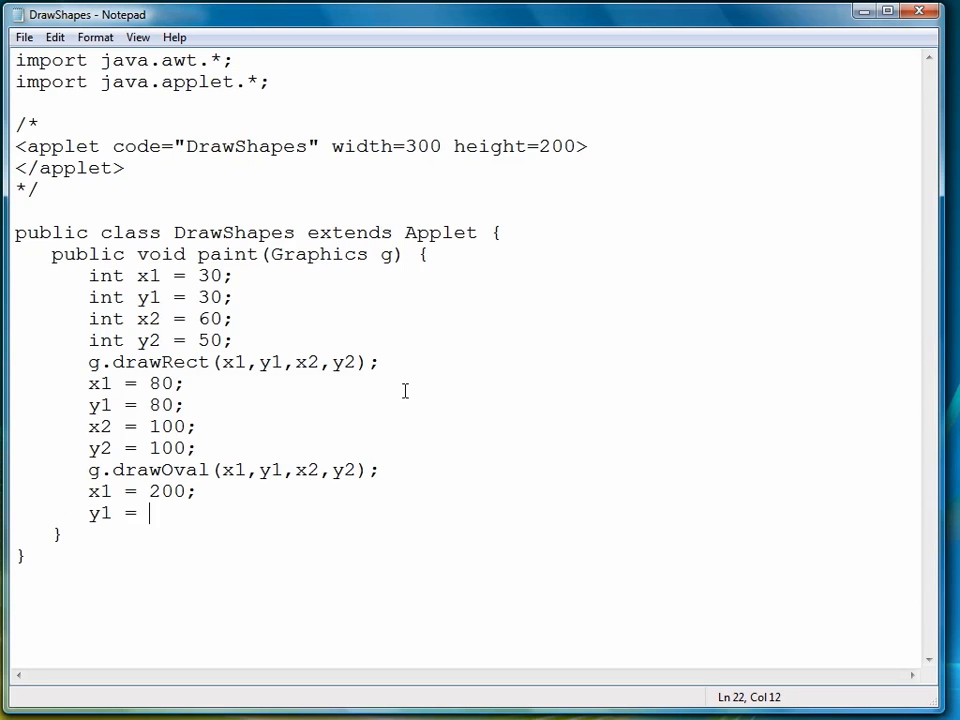
type("60;")
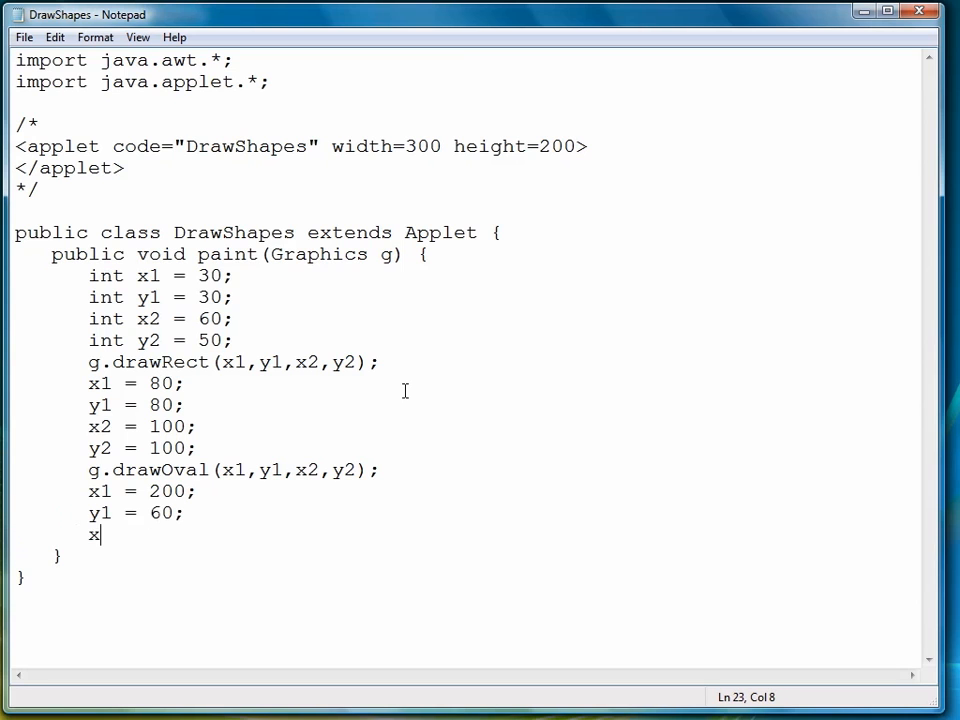
type("2 = 60")
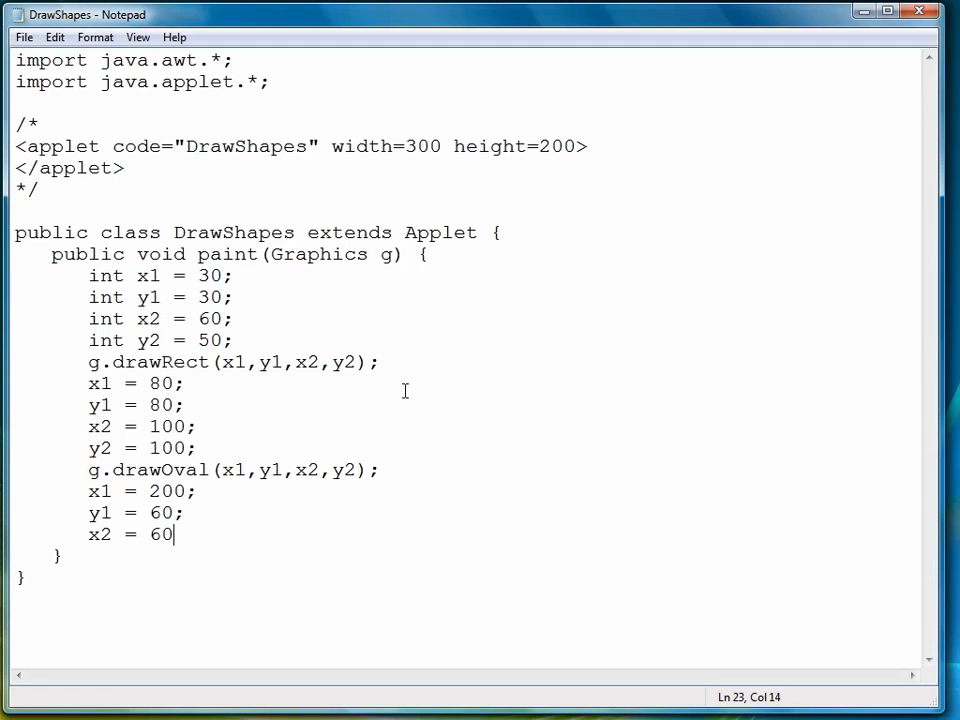
type(";")
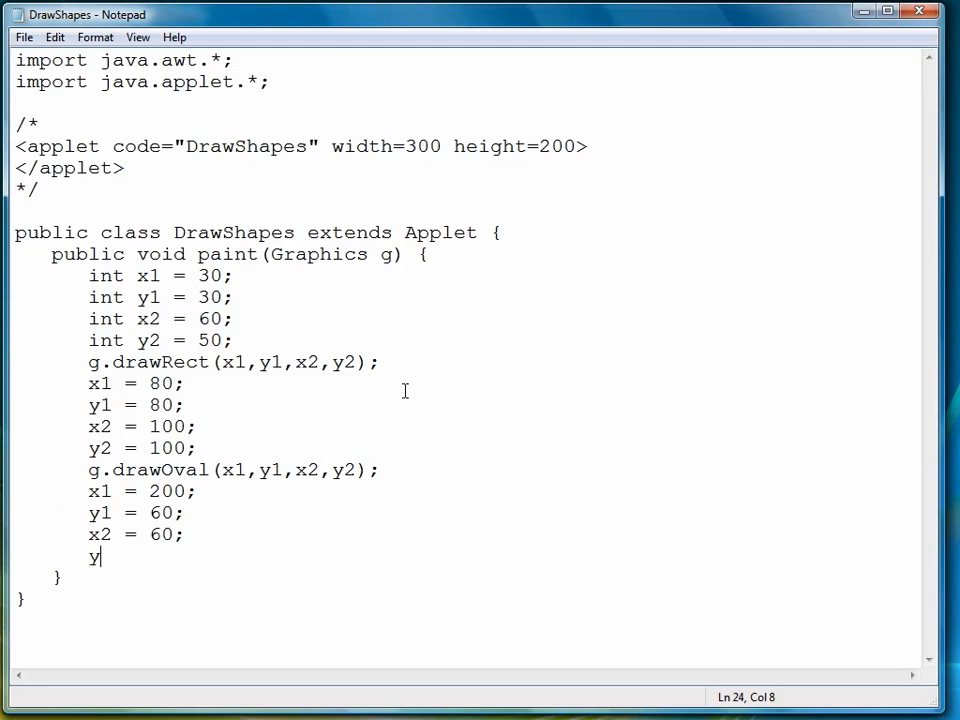
type("2 = 60;")
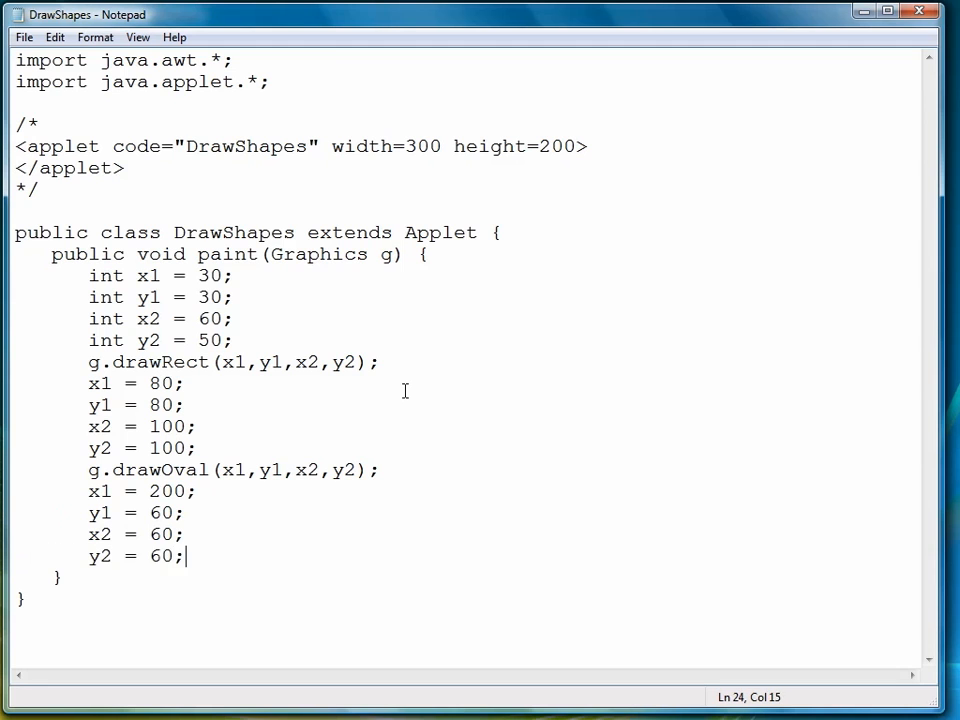
Begin g.drawArc(x1,y1,x2,y2,0,180 for a 0–180 degree arc
type("g.")
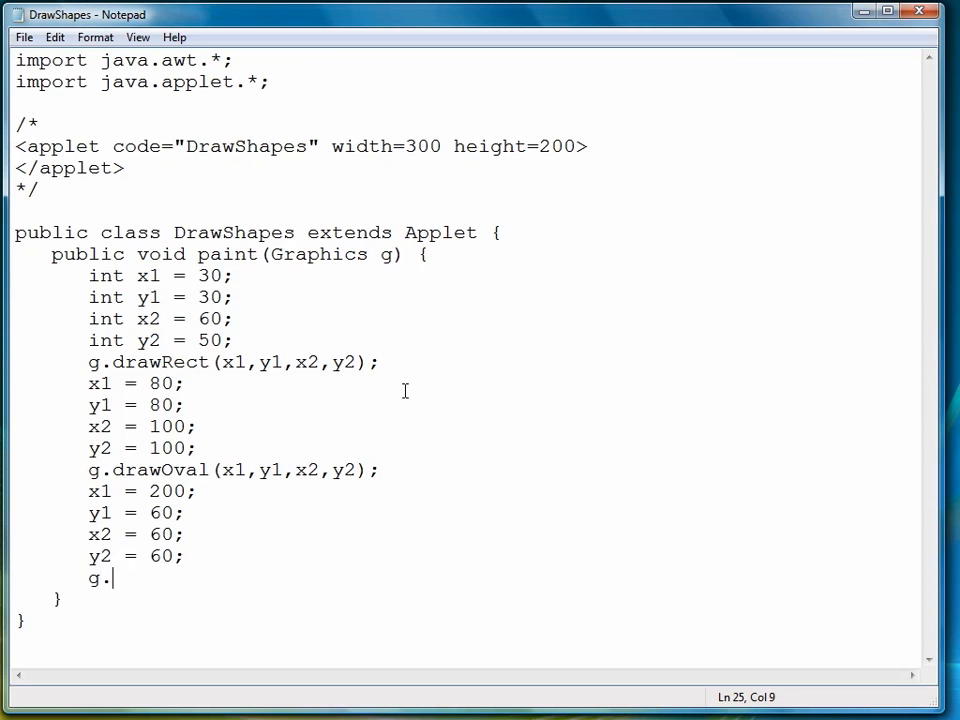
type("drawArc(")
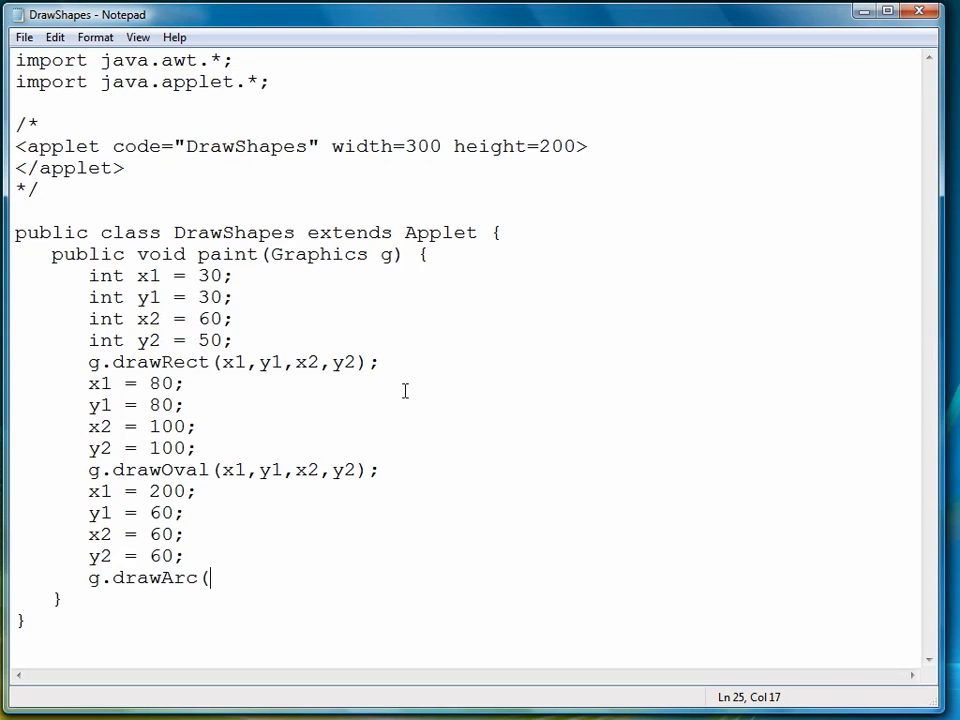
type("x1,y1,x2")
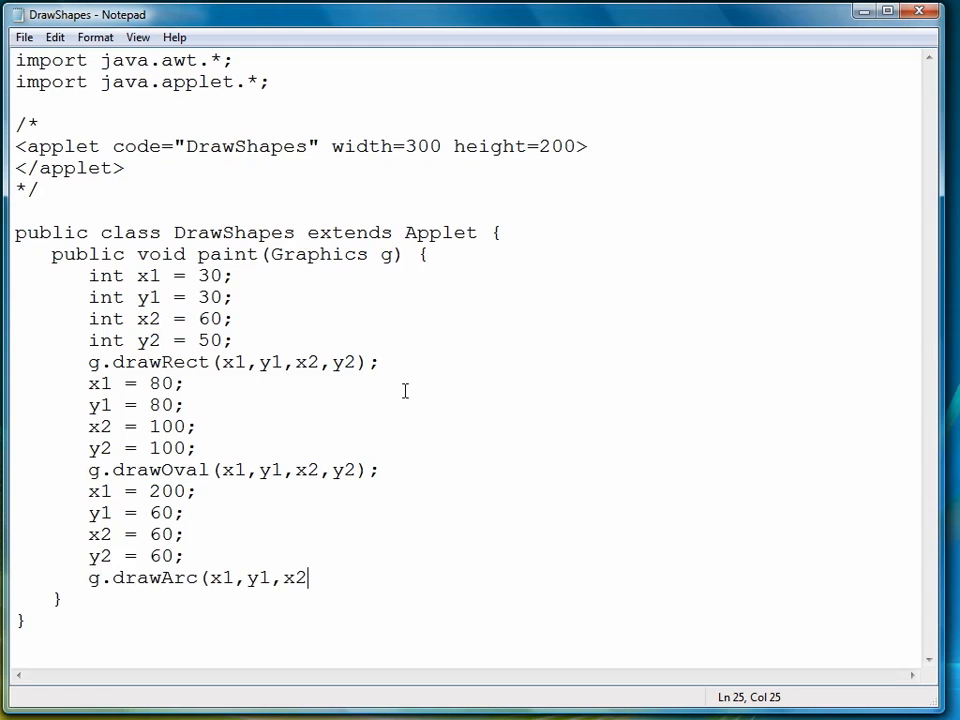
type(",y2,")
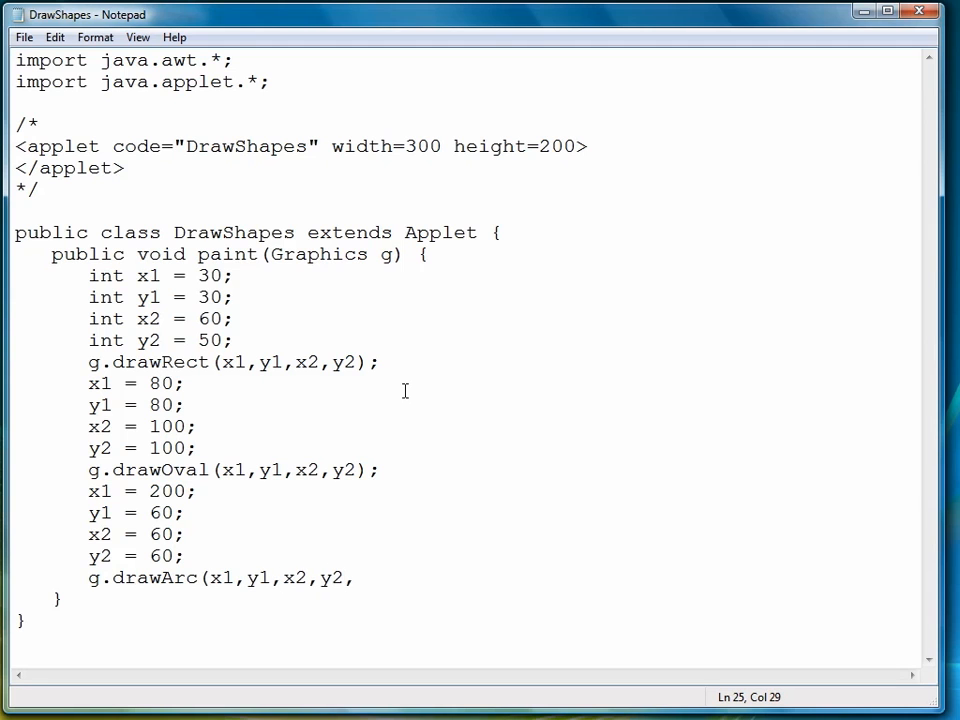
type("0,")
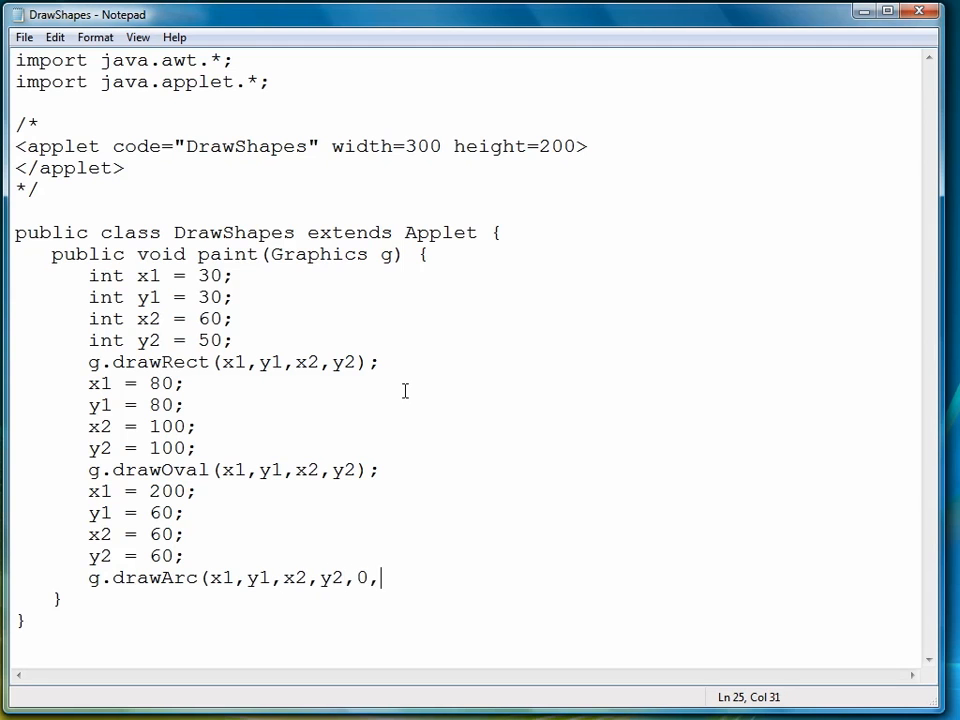
type("180")
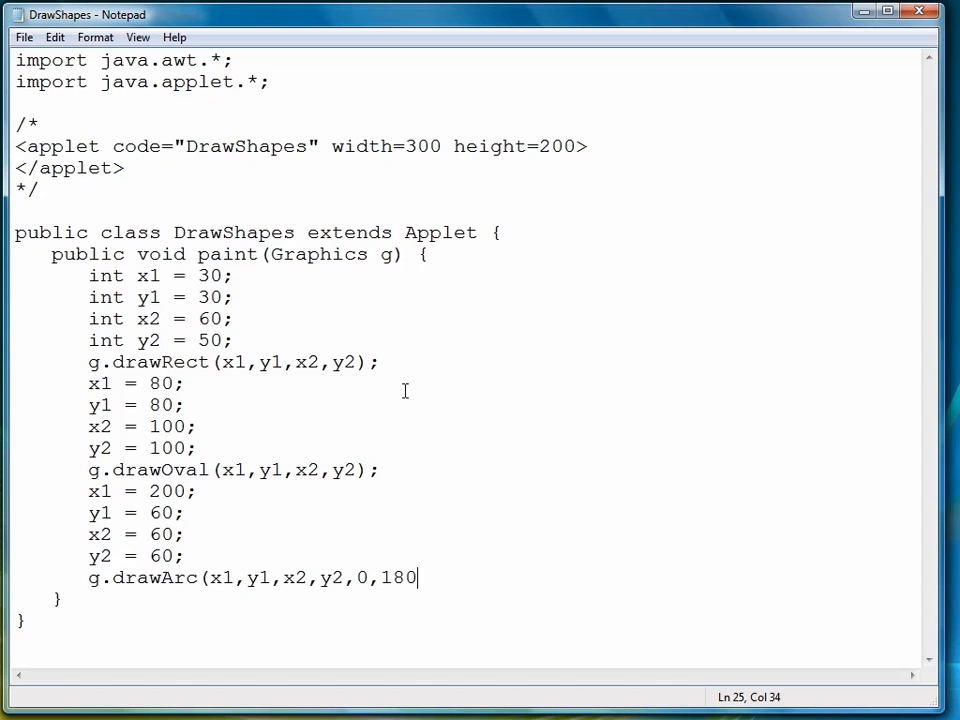
mouse_move(365, 573)
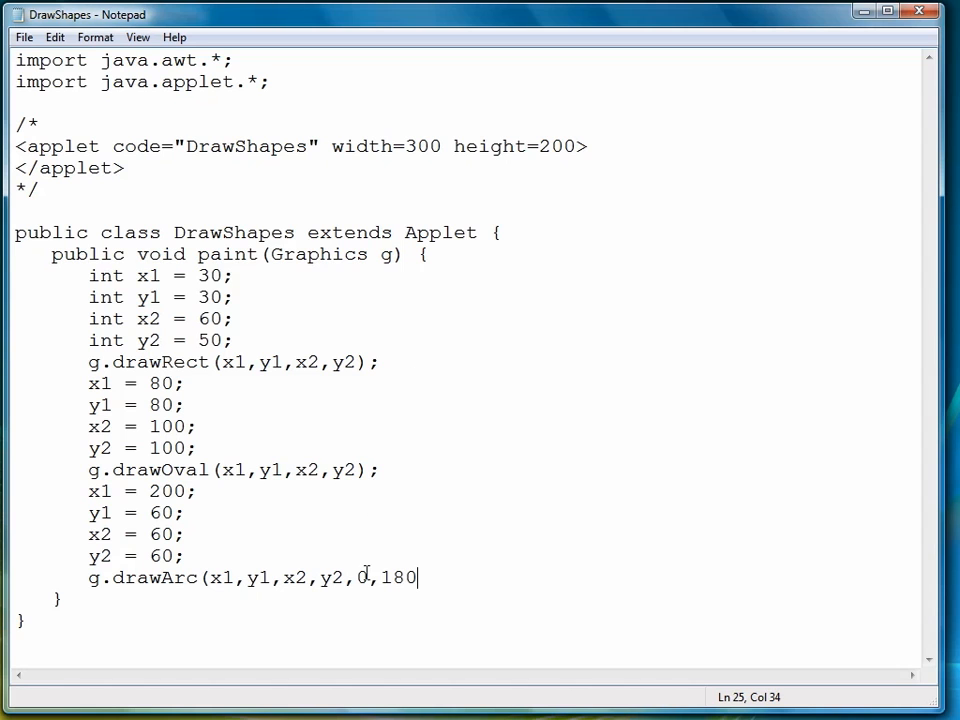
Highlight the 0,180 angle arguments, then finish the drawArc line with );
left_click_drag(417, 577, 356, 577)
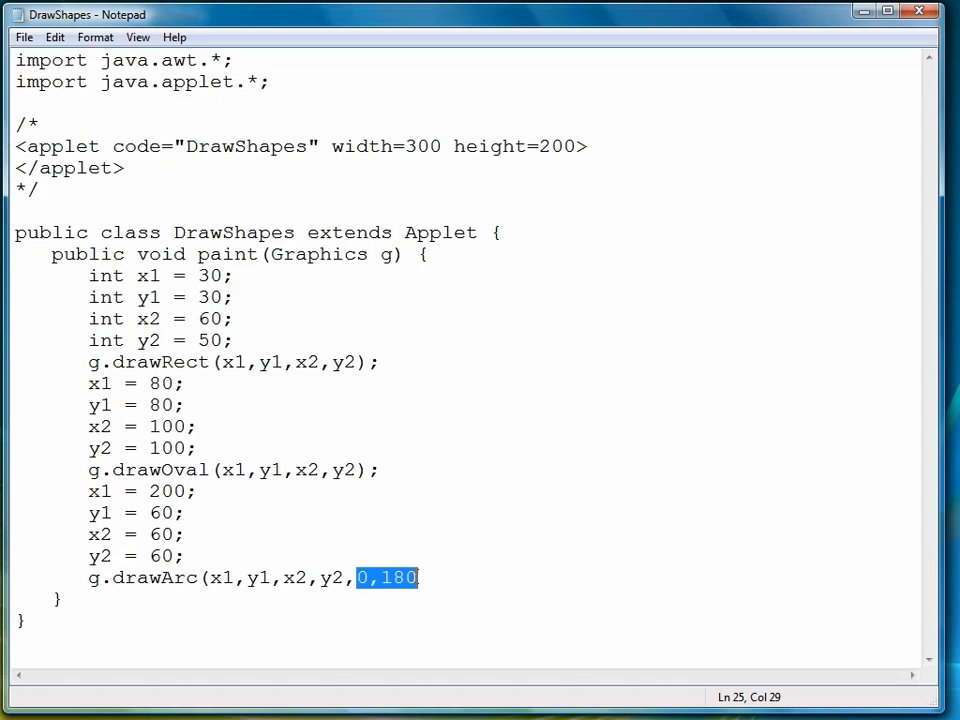
mouse_move(418, 637)
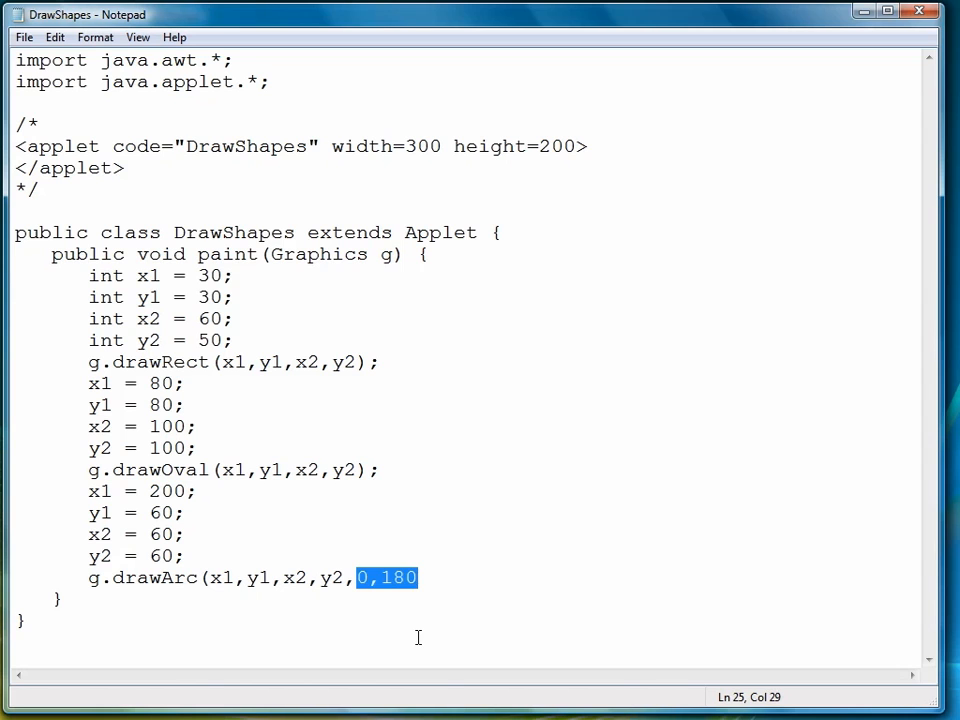
left_click(358, 578)
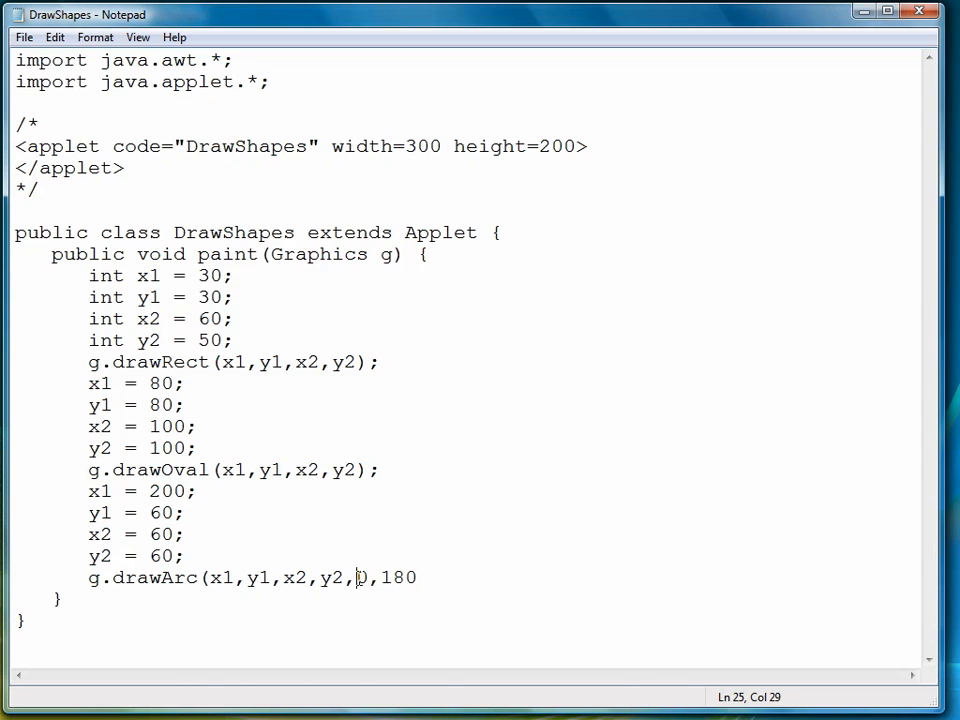
double_click(360, 578)
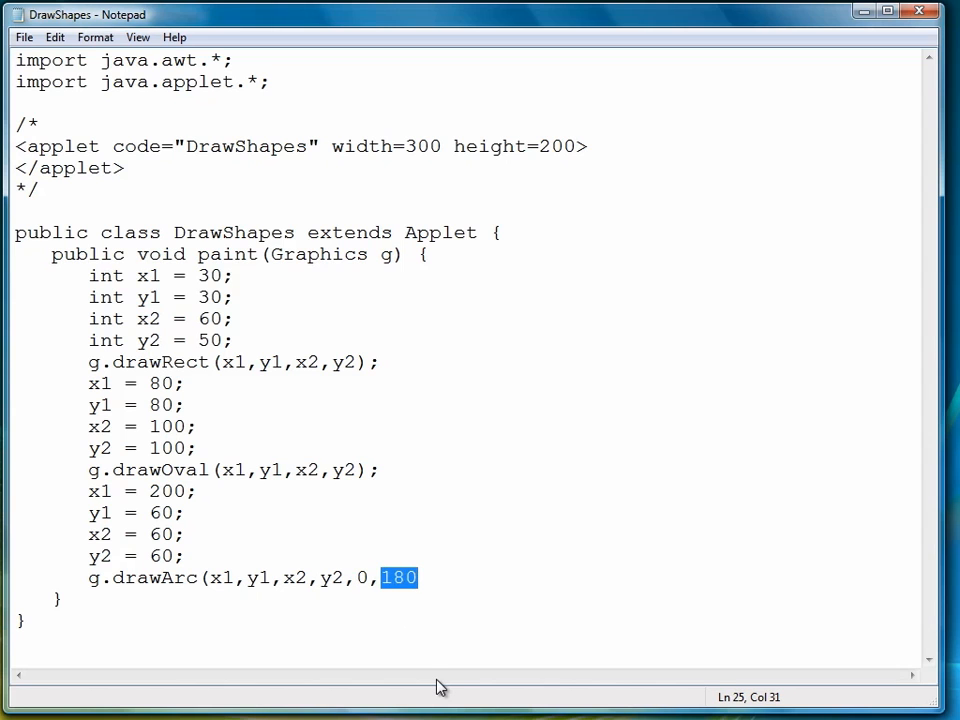
left_click(430, 578)
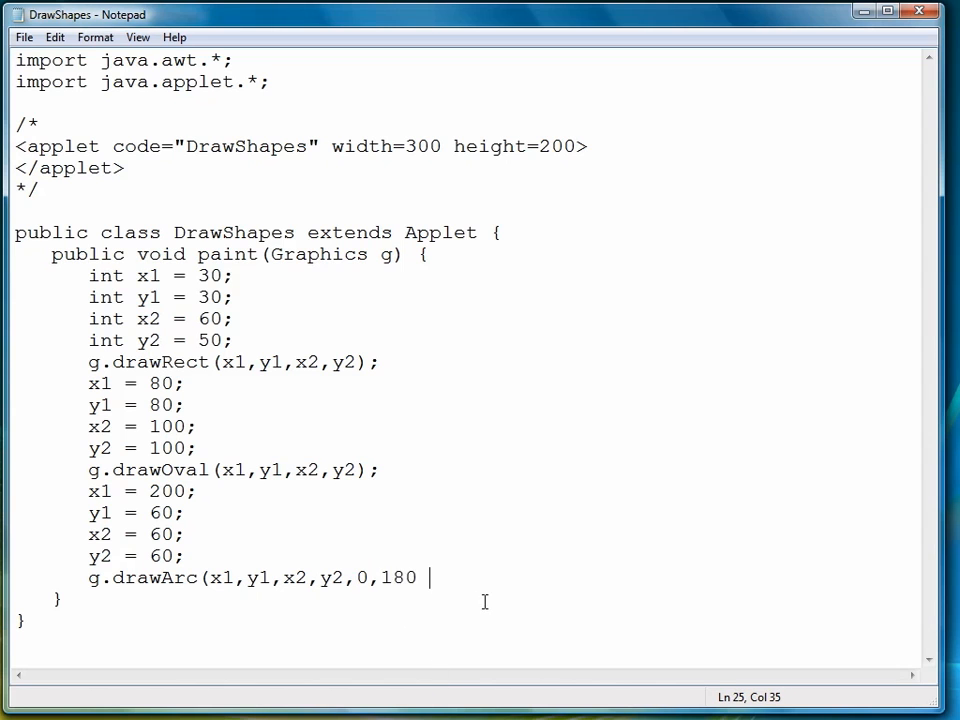
type(");")
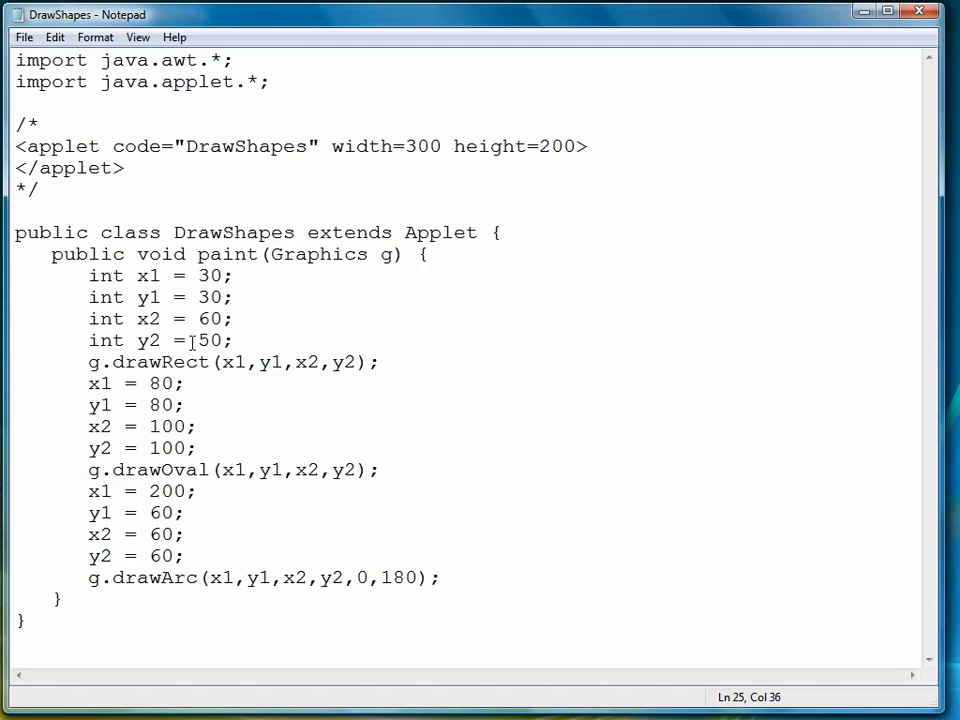
left_click(23, 37)
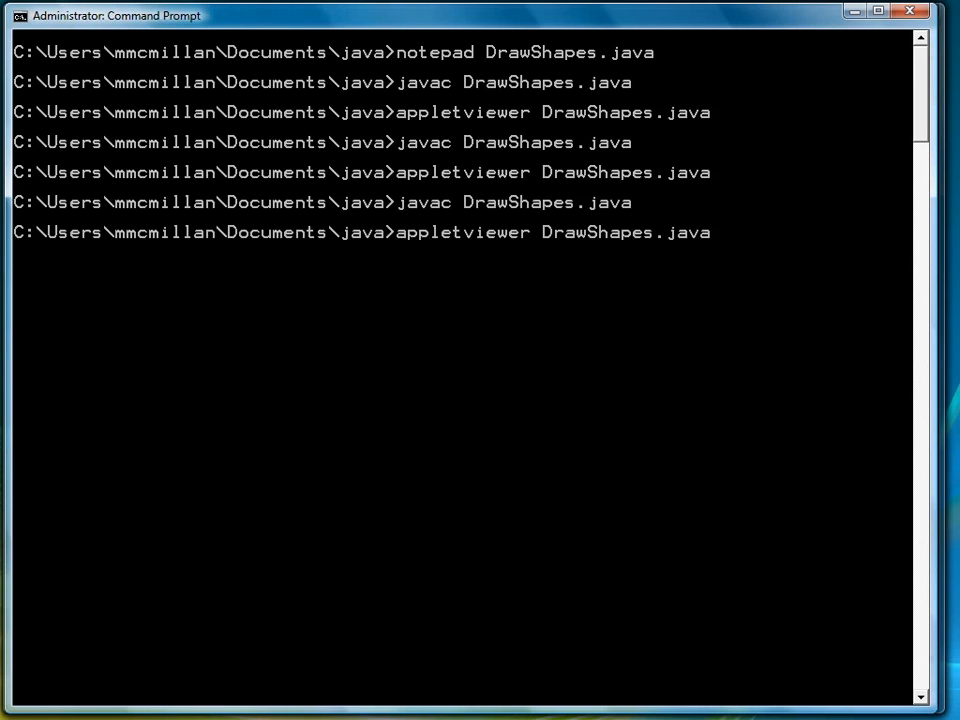
Run the recompiled applet, check the rectangle, circle and semicircle, then close the preview
key("enter")
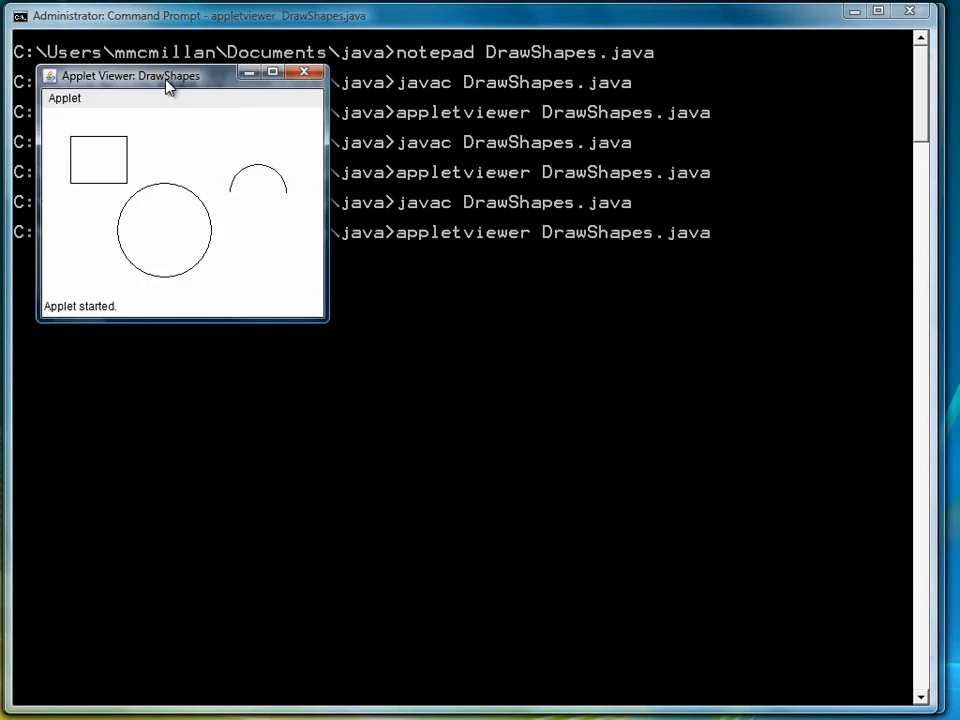
left_click_drag(140, 75, 265, 79)
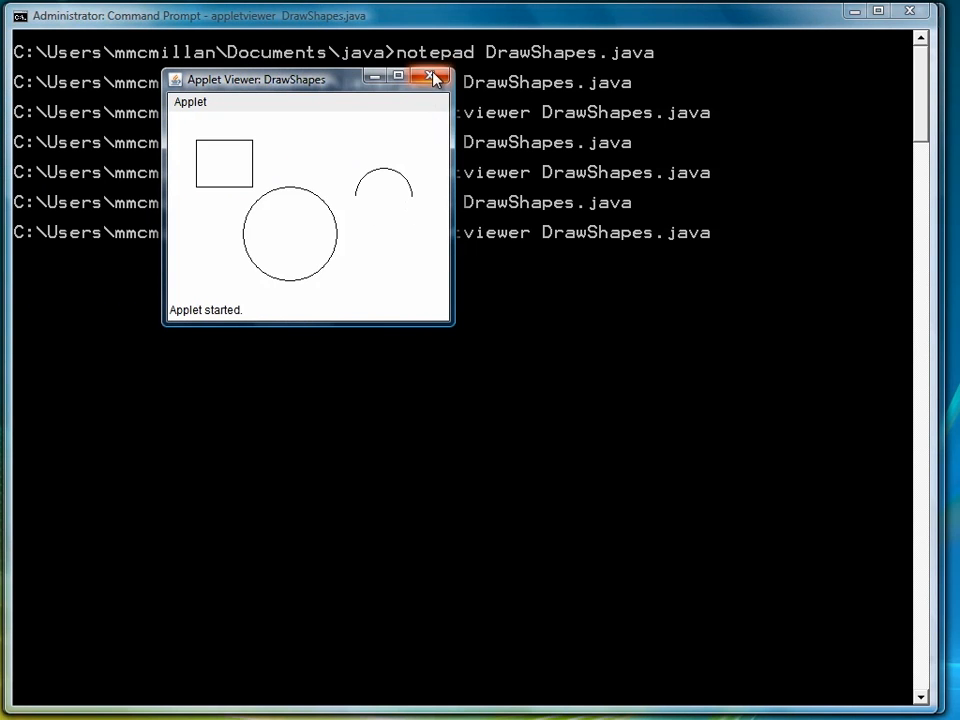
left_click(431, 78)
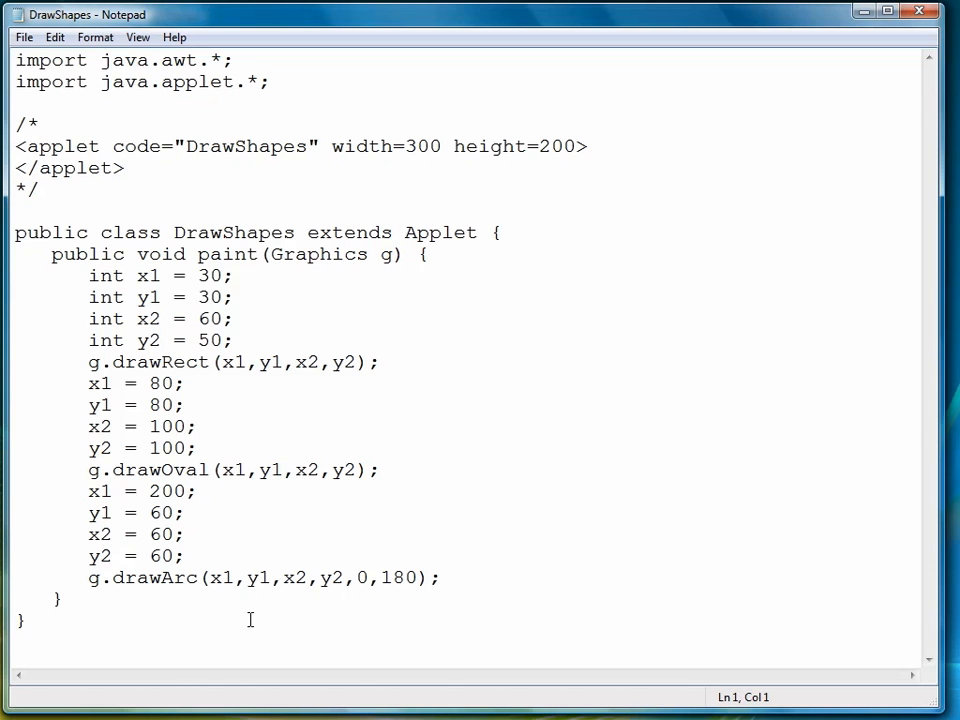
Place the caret at the end of the g.drawArc(x1,y1,x2,y2,0,180); line
left_click(440, 578)
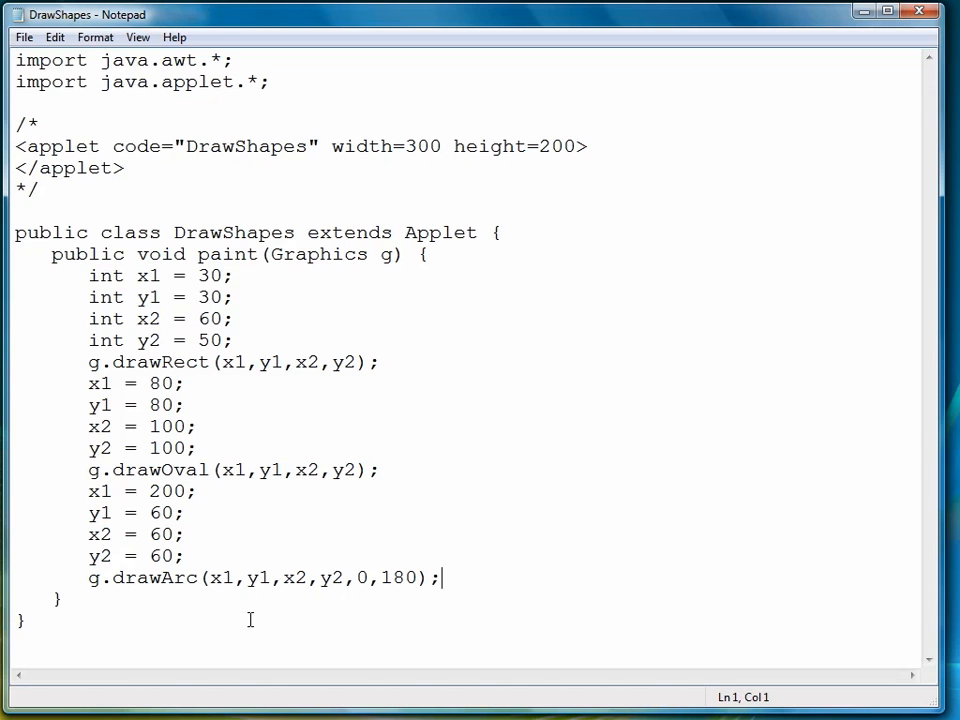